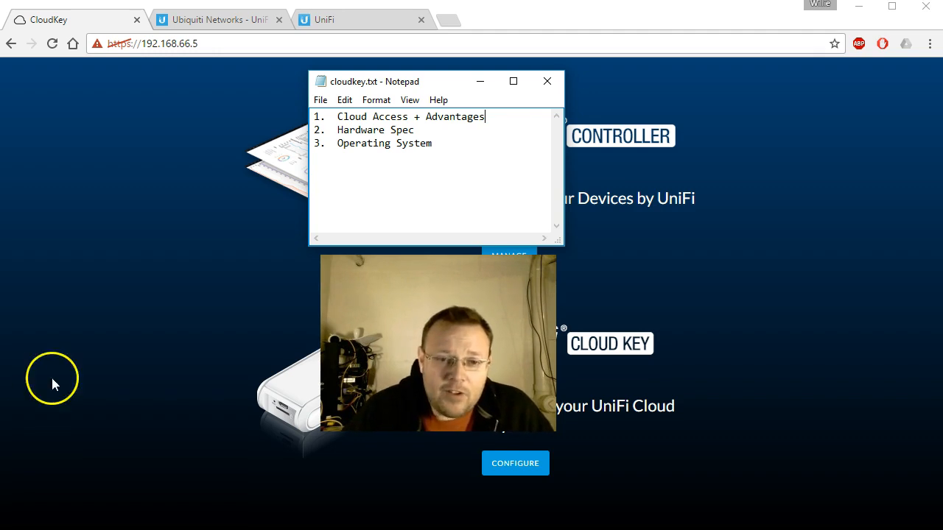
mouse_move(328, 110)
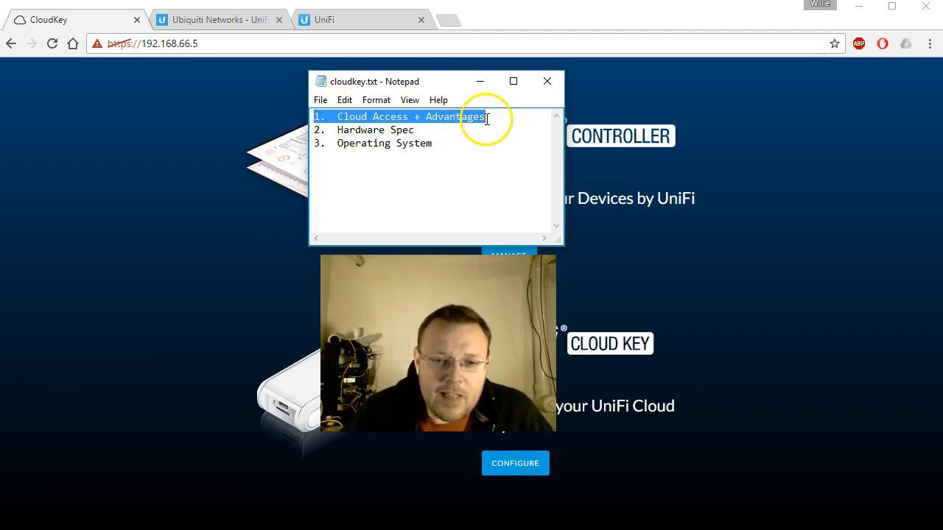
Step: Review the cloudkey.txt agenda on cloud access, hardware specs and operating system, then minimize Notepad
click(415, 129)
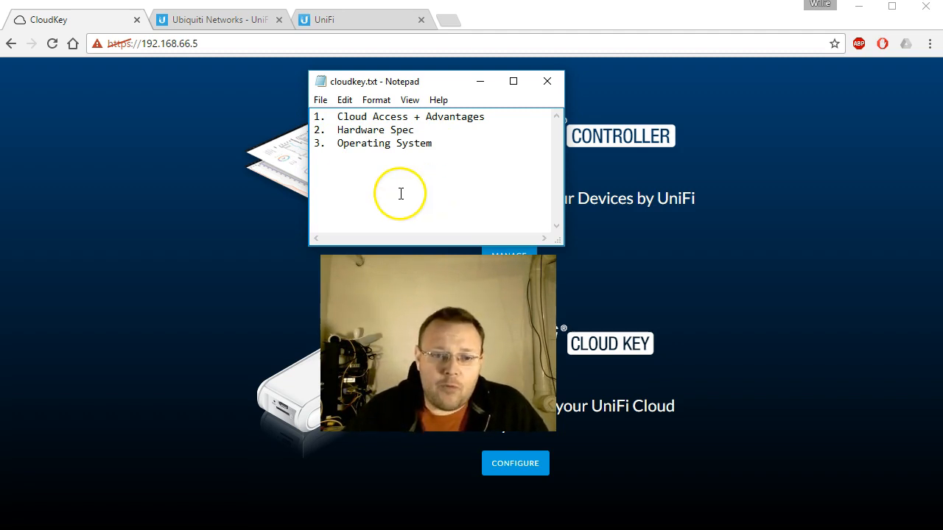
triple_click(410, 116)
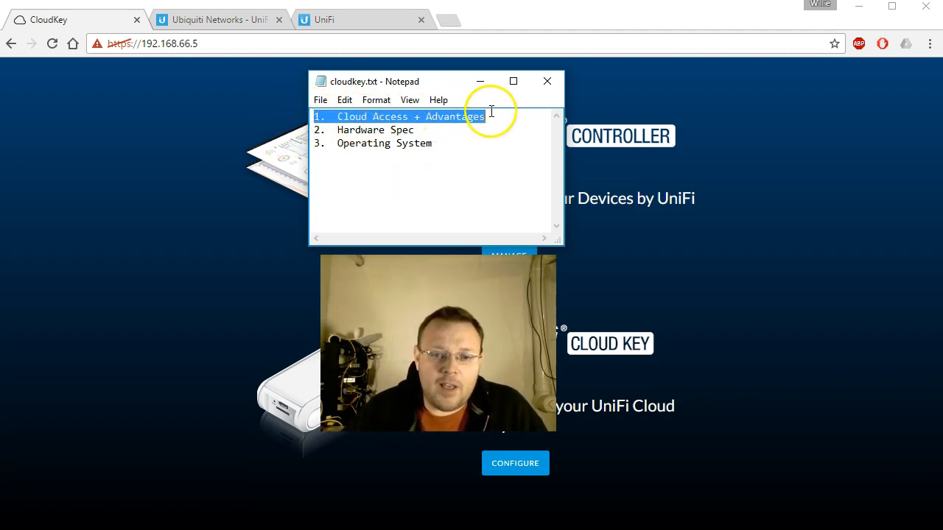
click(485, 116)
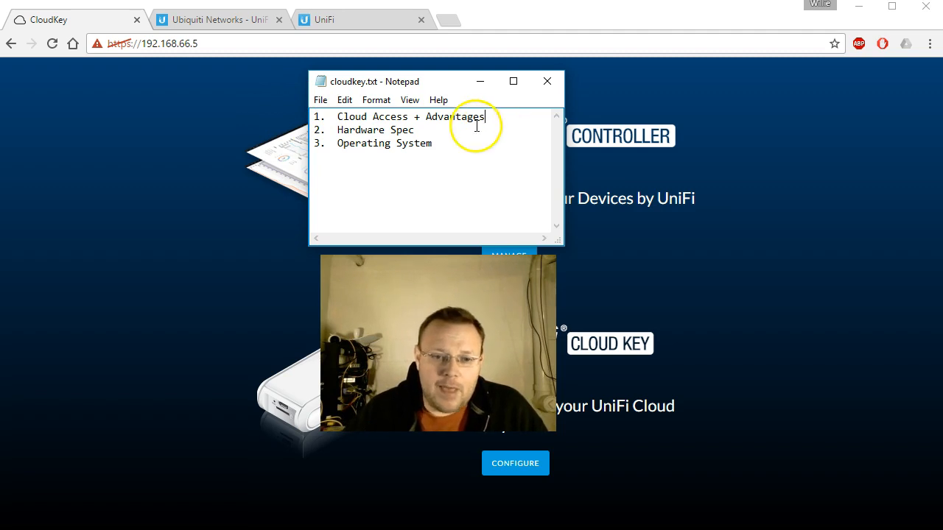
double_click(374, 130)
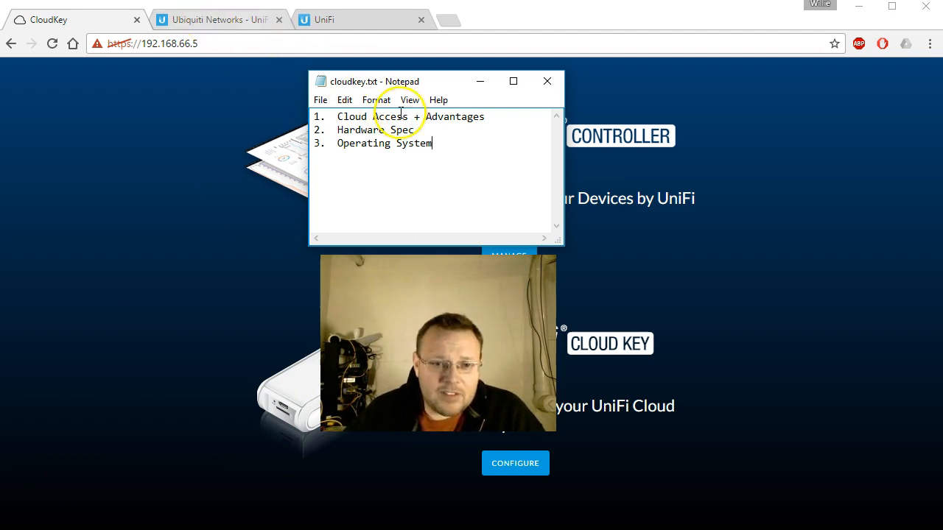
click(546, 81)
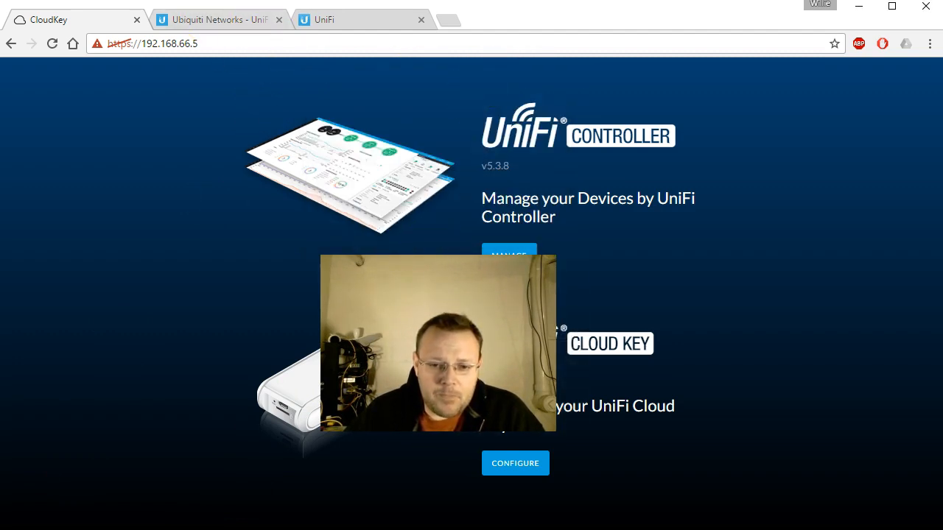
Step: Switch to the Ubiquiti Cloud Key tab and scroll down to the Hybrid Cloud Technology section
click(213, 20)
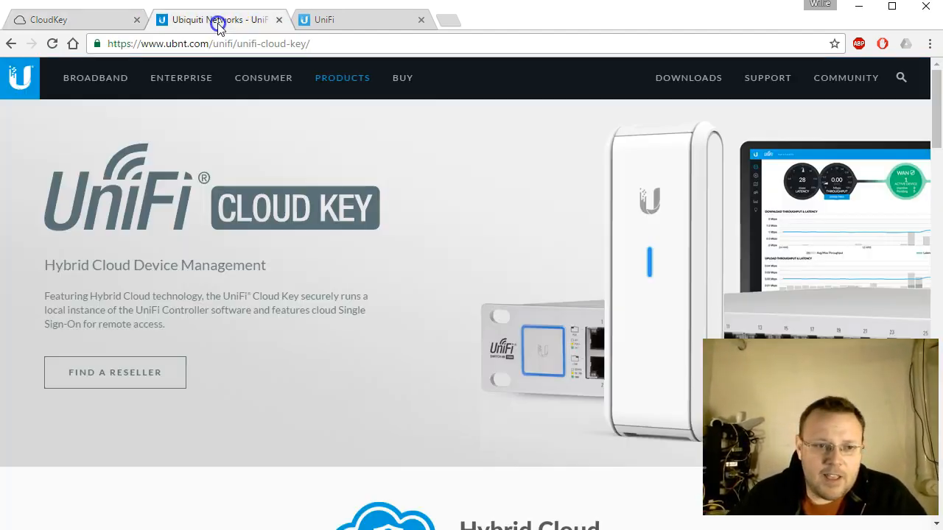
scroll(down, 3)
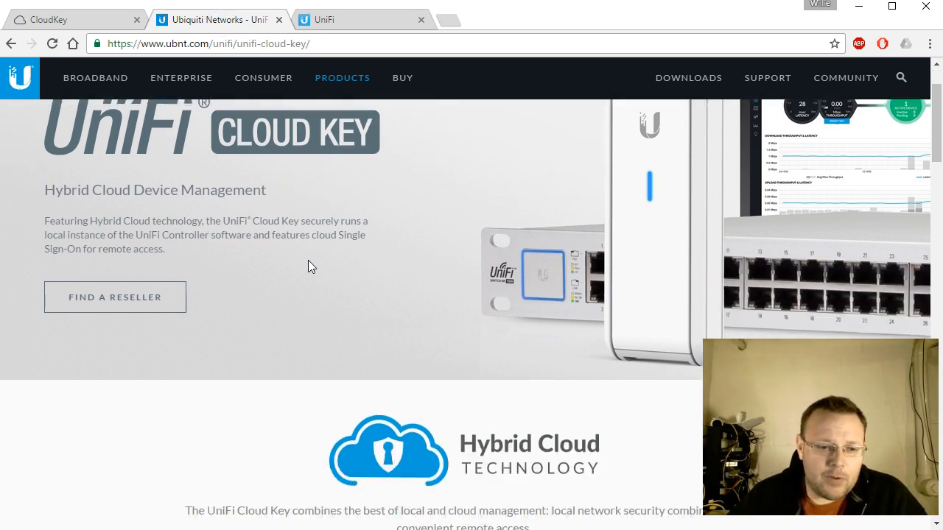
scroll(down, 3)
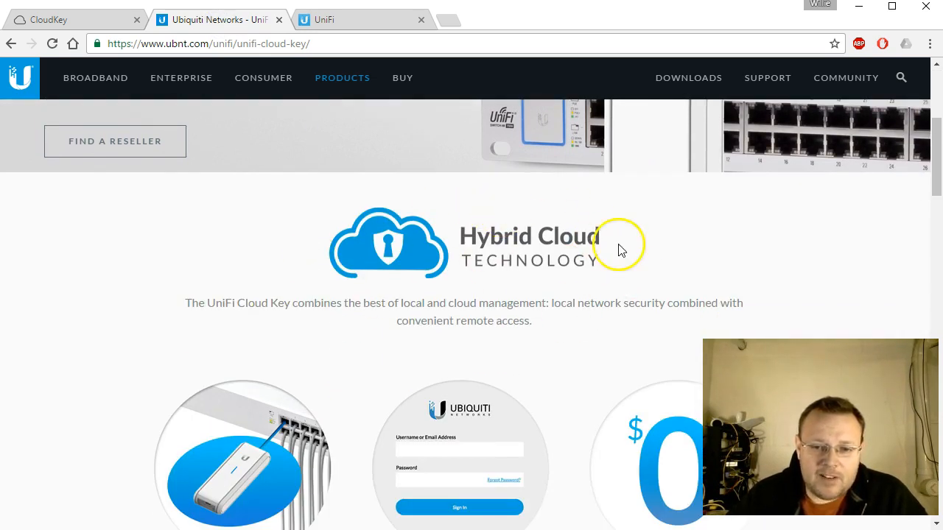
scroll(down, 3)
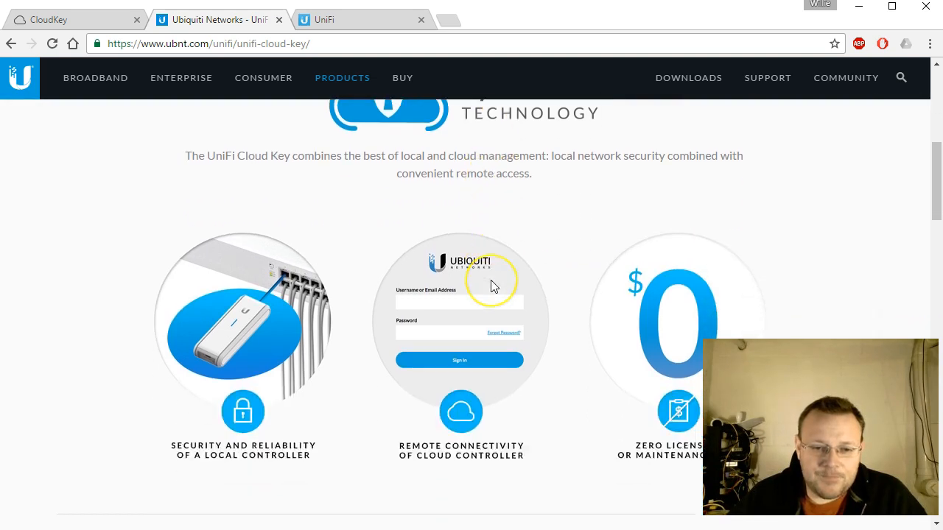
scroll(down, 3)
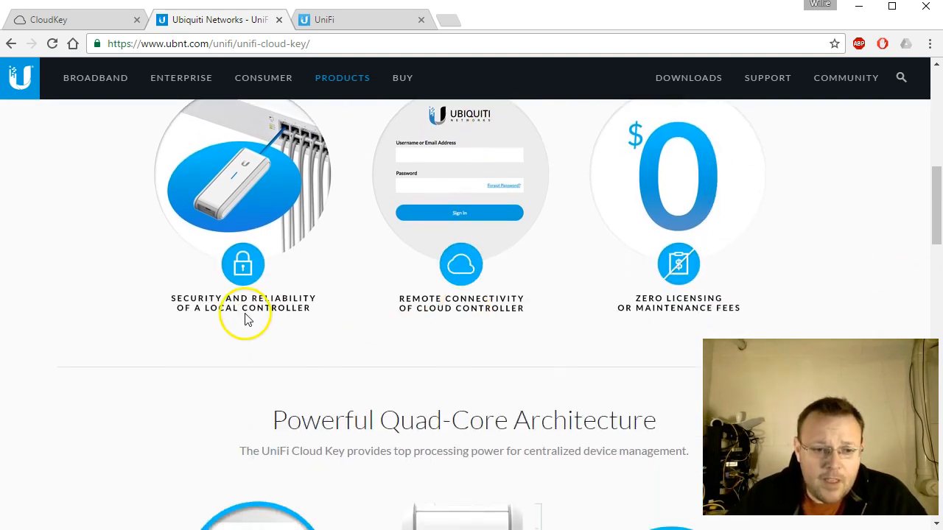
scroll(down, 3)
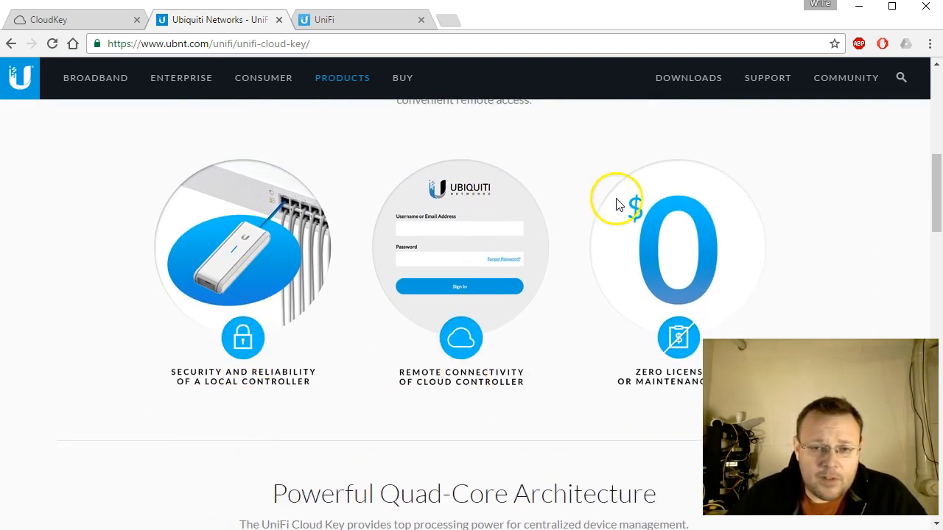
mouse_move(190, 372)
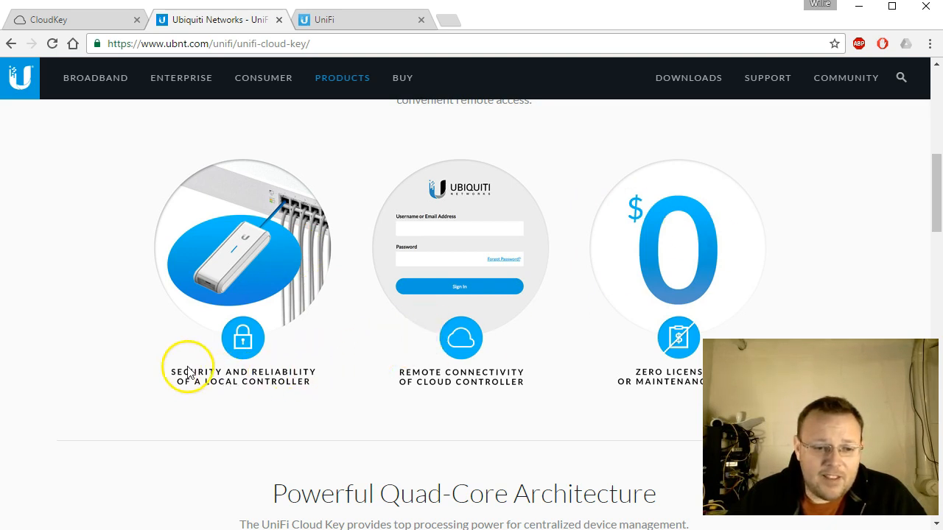
mouse_move(221, 383)
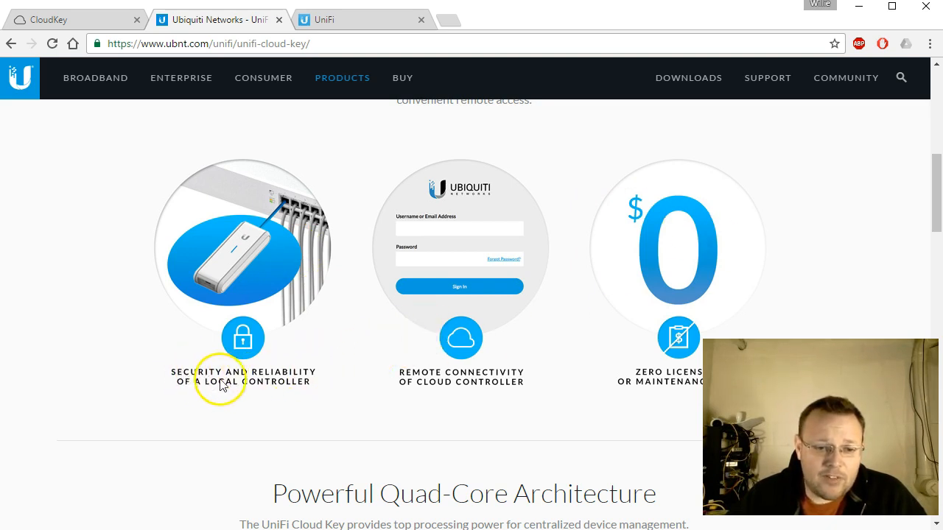
mouse_move(328, 380)
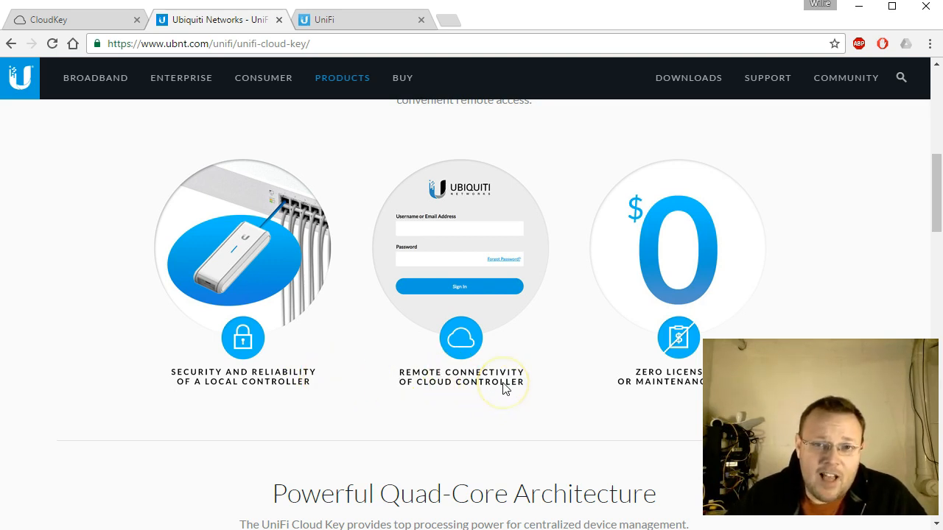
scroll(down, 3)
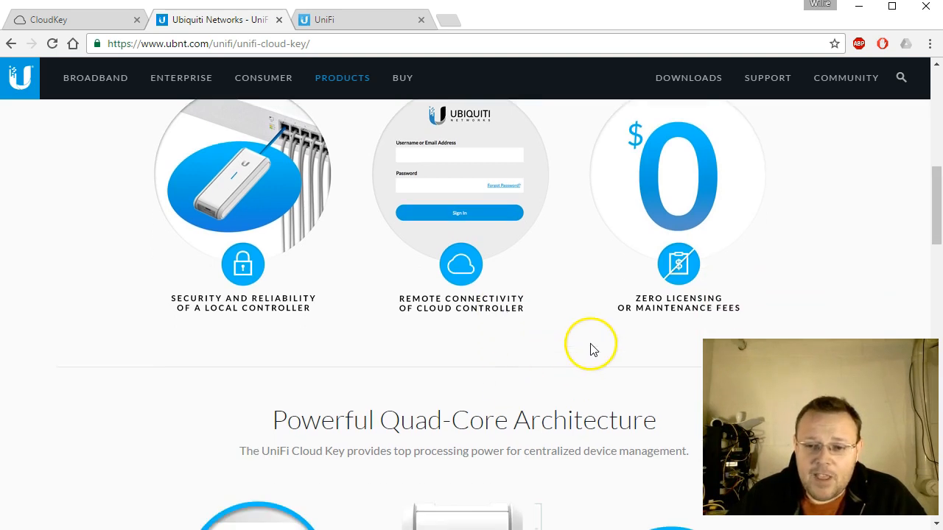
mouse_move(691, 306)
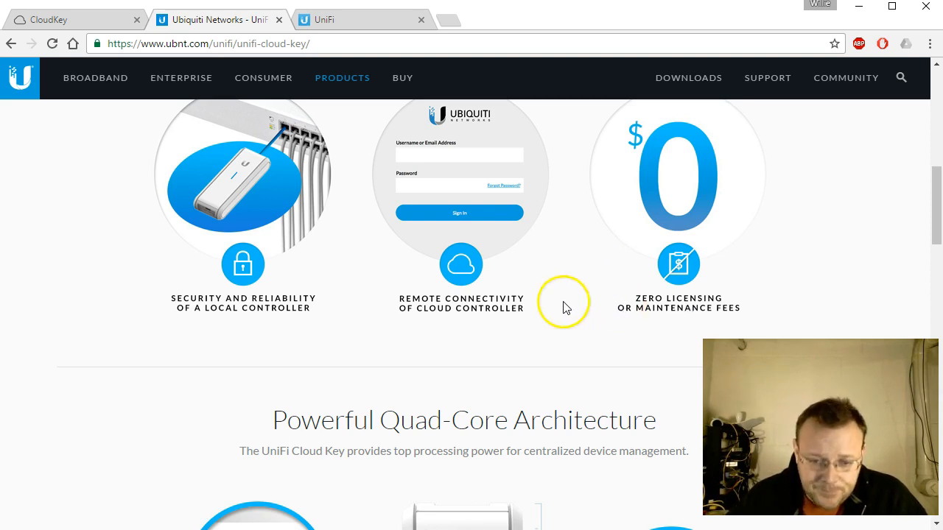
scroll(down, 3)
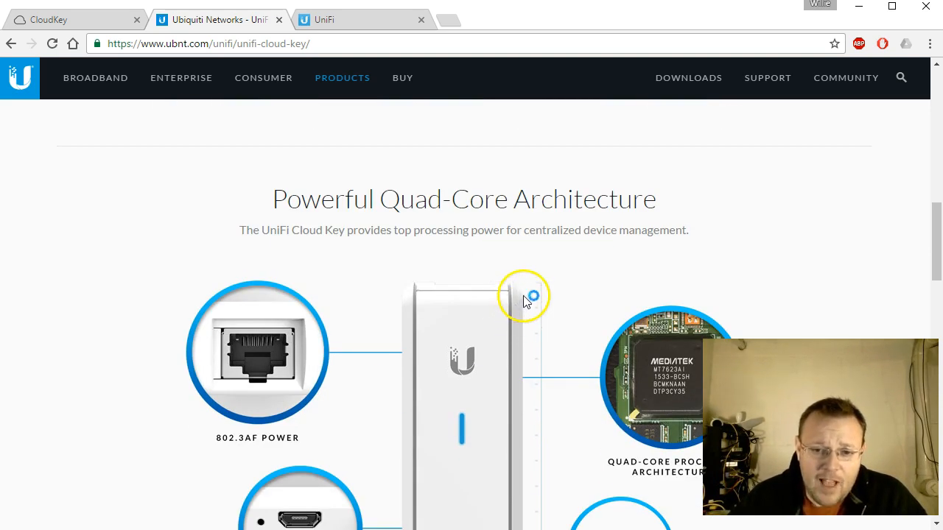
scroll(down, 3)
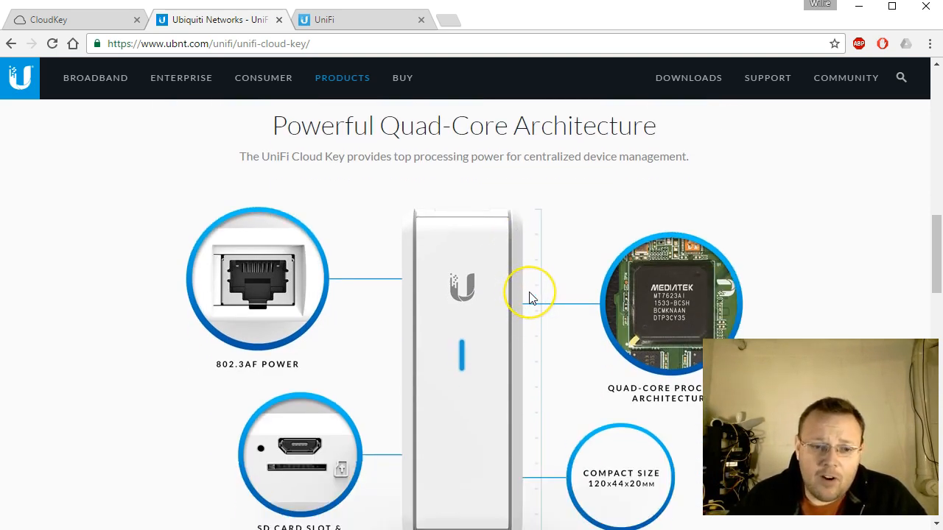
scroll(down, 3)
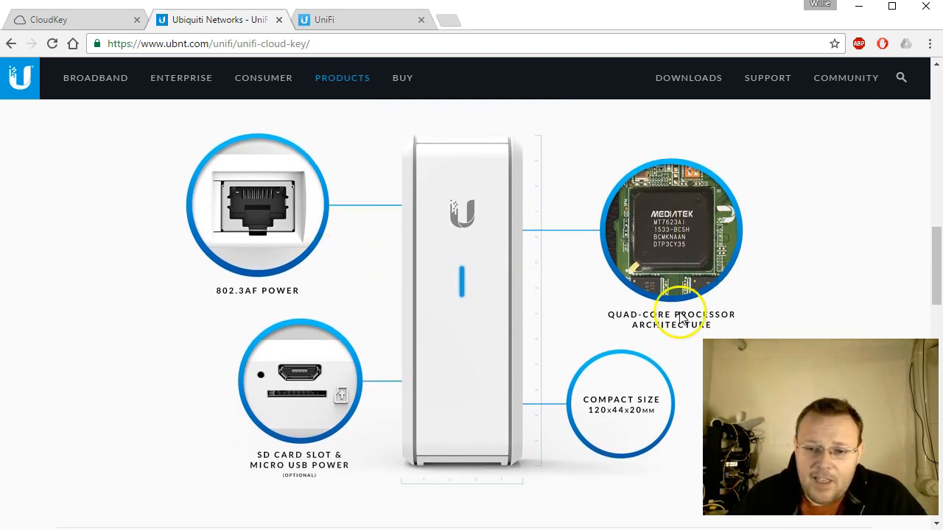
mouse_move(641, 368)
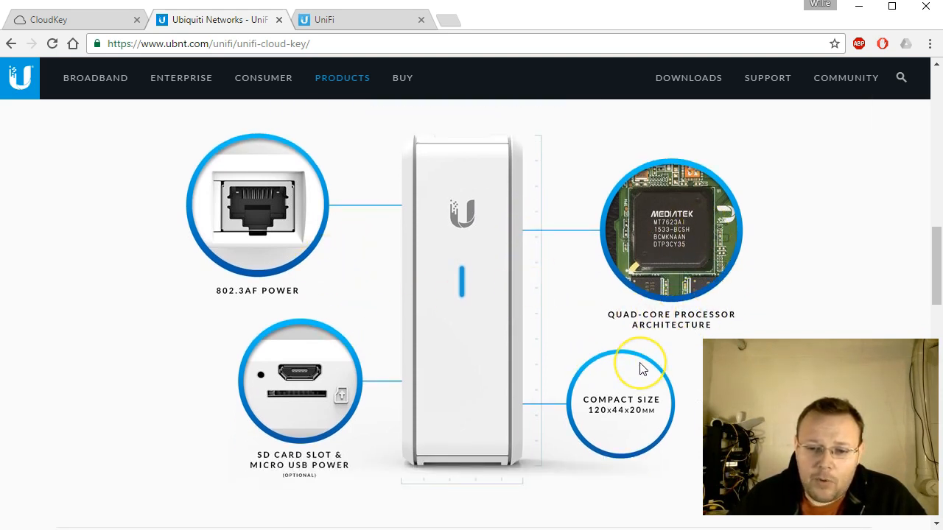
scroll(down, 3)
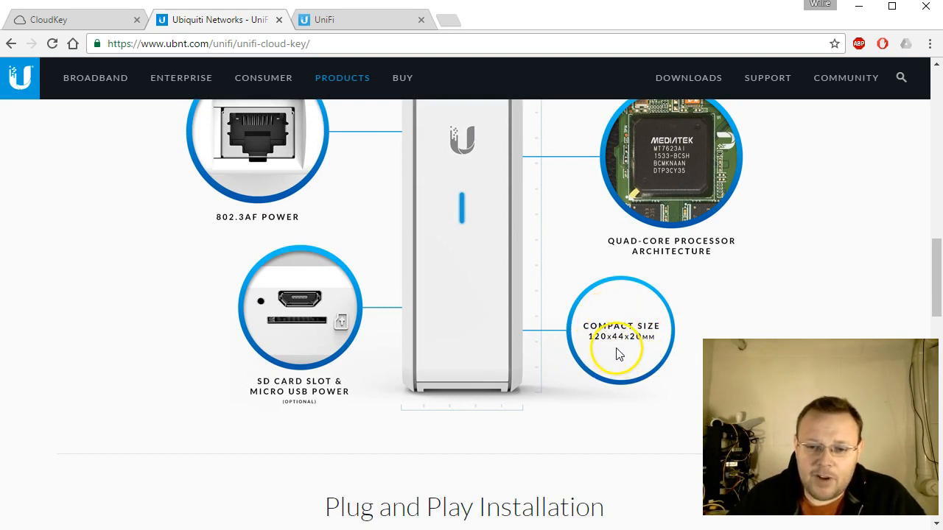
scroll(down, 3)
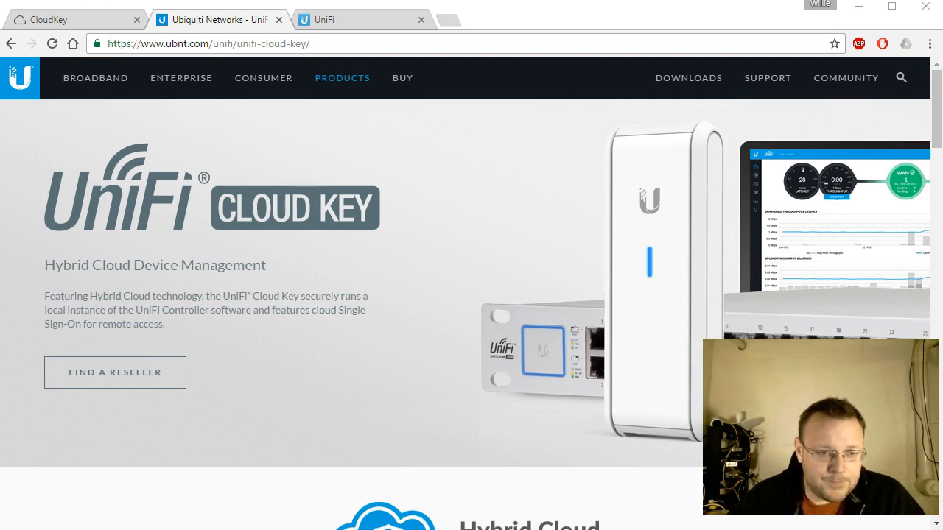
Step: SSH into the Cloud Key and run uname -r, showing kernel 3.10.20-ubnt-mtk
text(192.168.66.5)
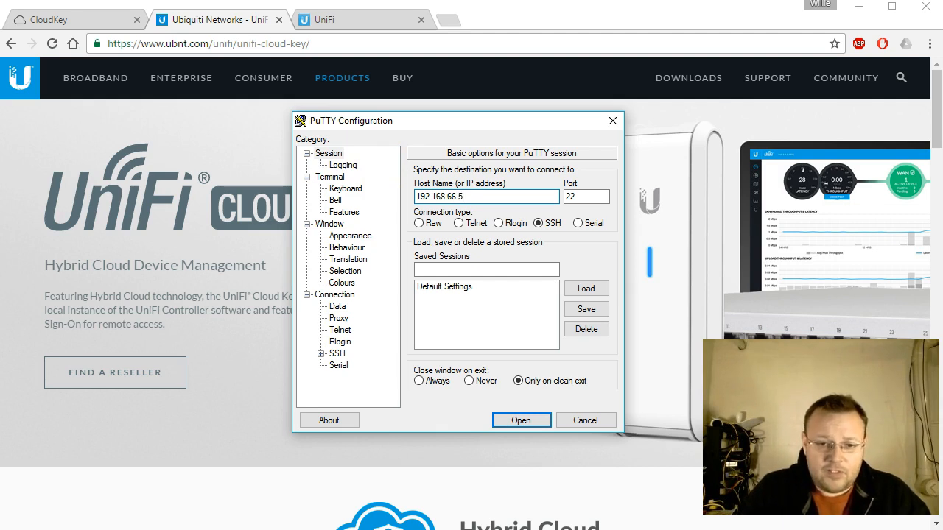
click(521, 420)
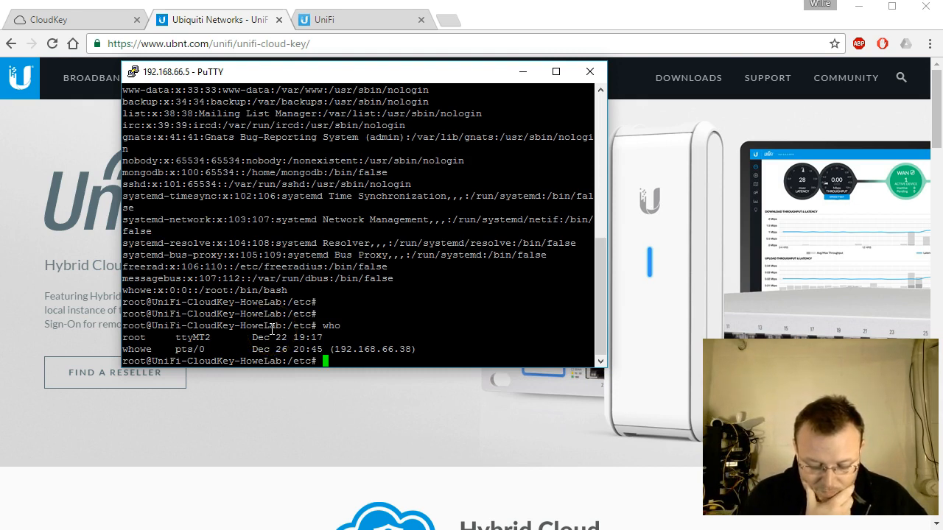
text(uname -r)
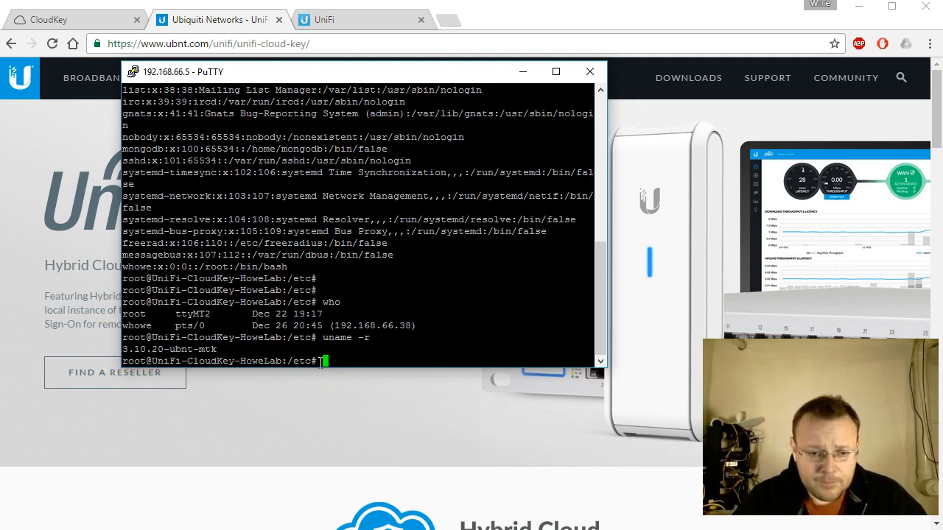
text(cd apt/)
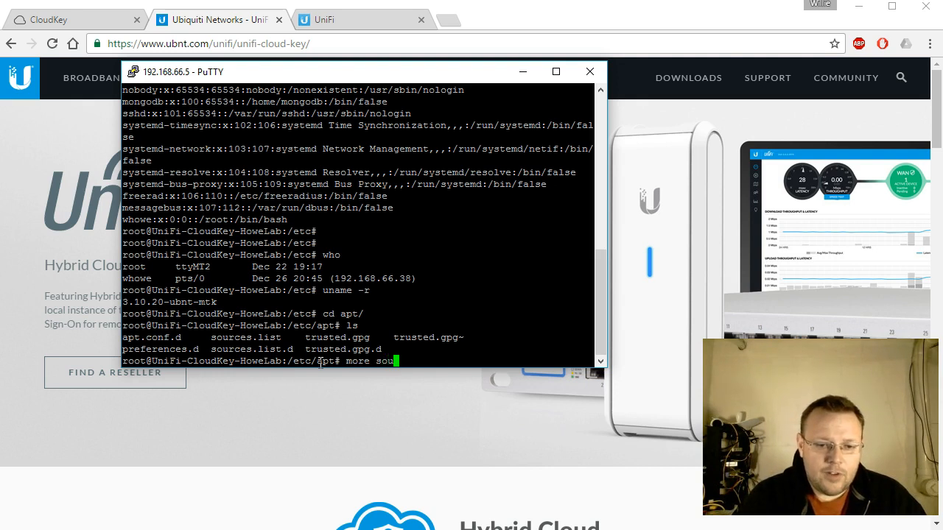
Step: Show the Debian jessie sources.list, then run lscpu to report the four-core armv7l CPU
key(enter)
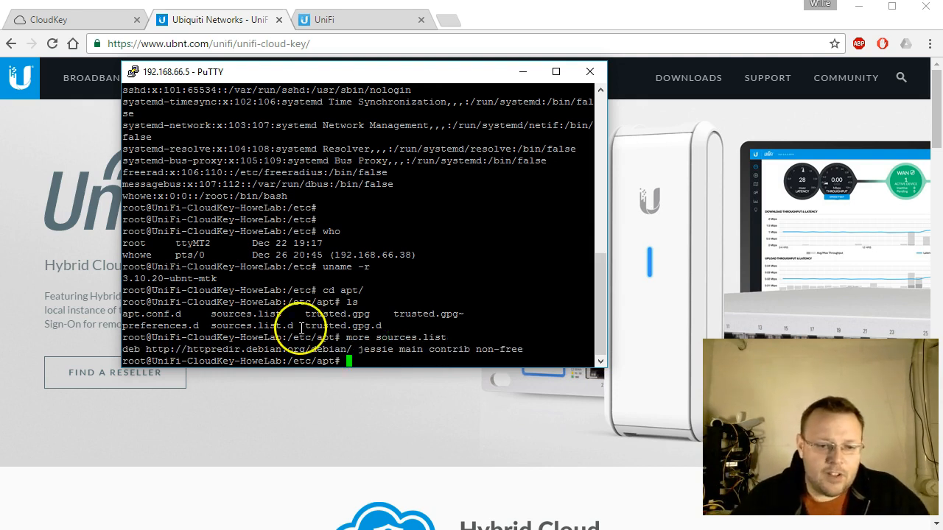
double_click(374, 350)
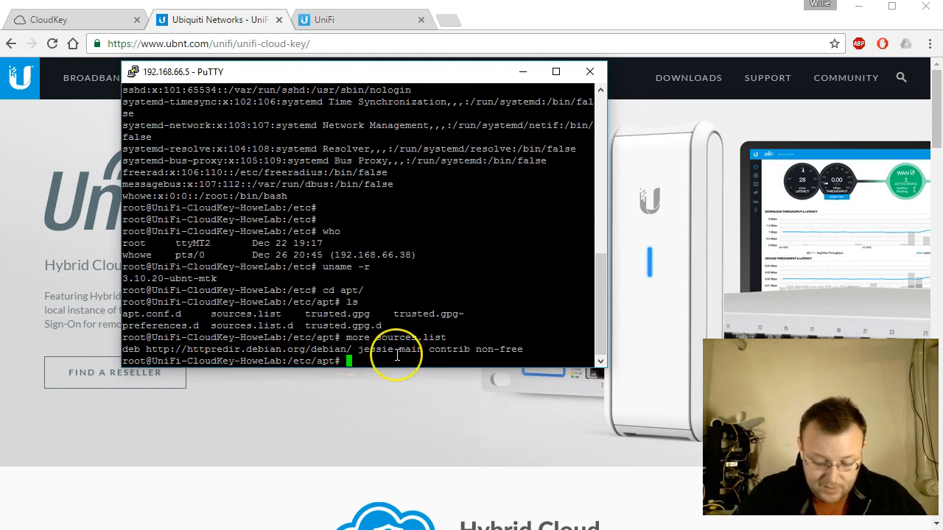
text(ls)
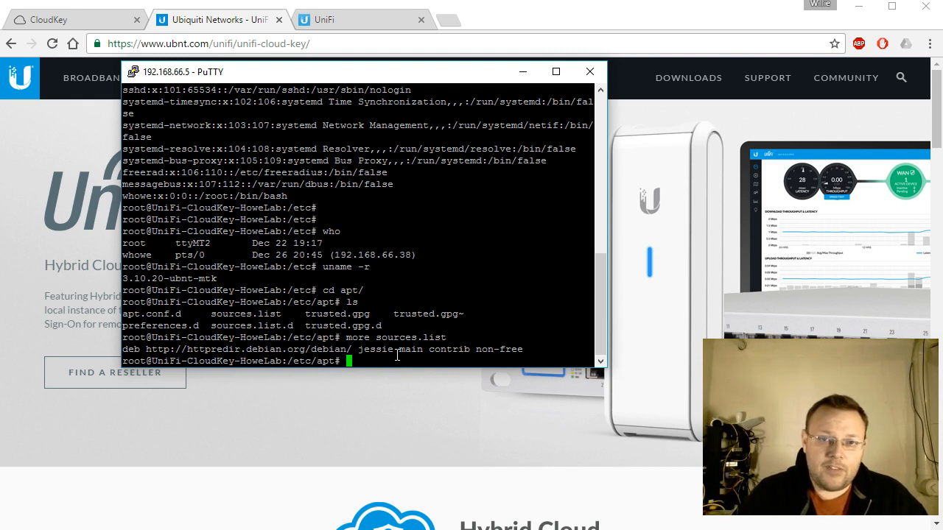
text(lscpu)
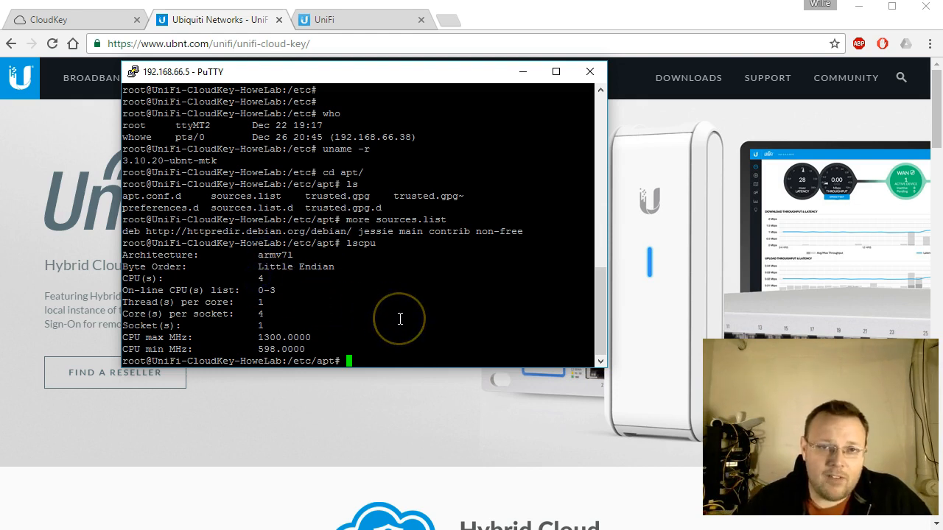
mouse_move(380, 360)
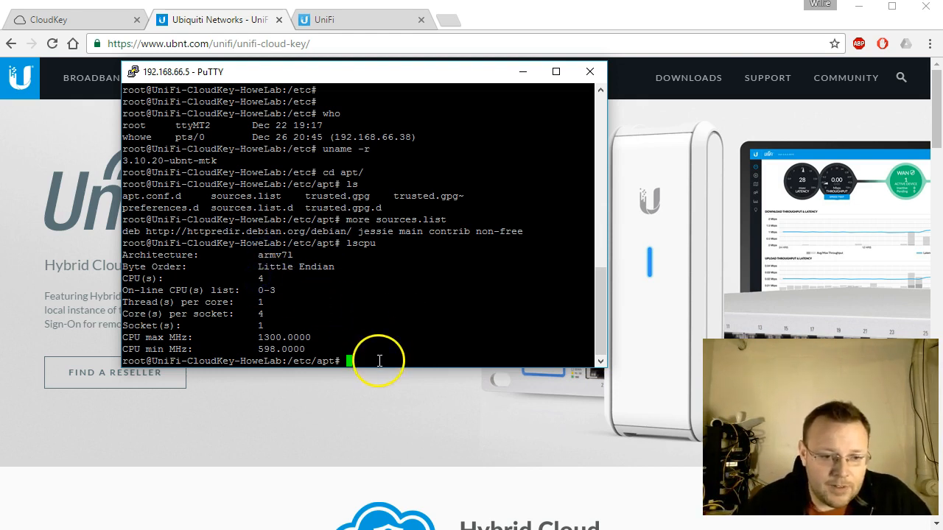
mouse_move(198, 339)
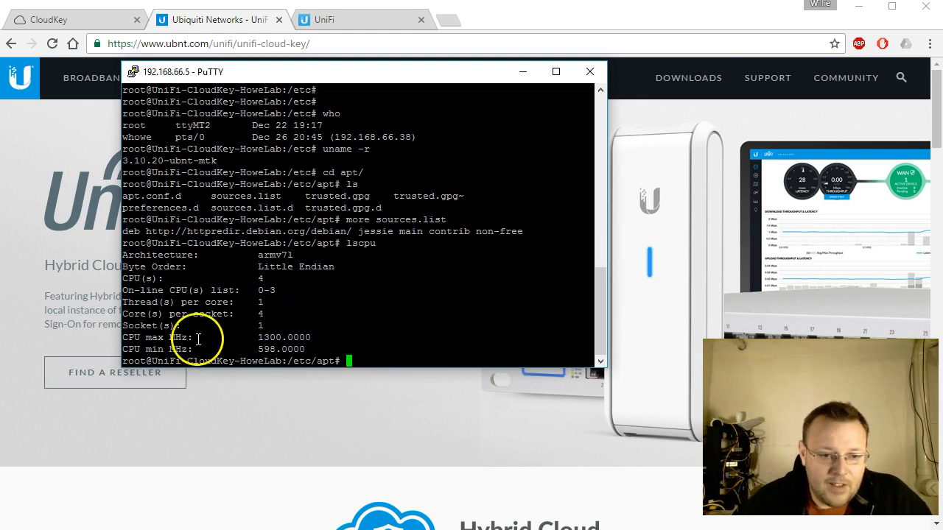
mouse_move(383, 339)
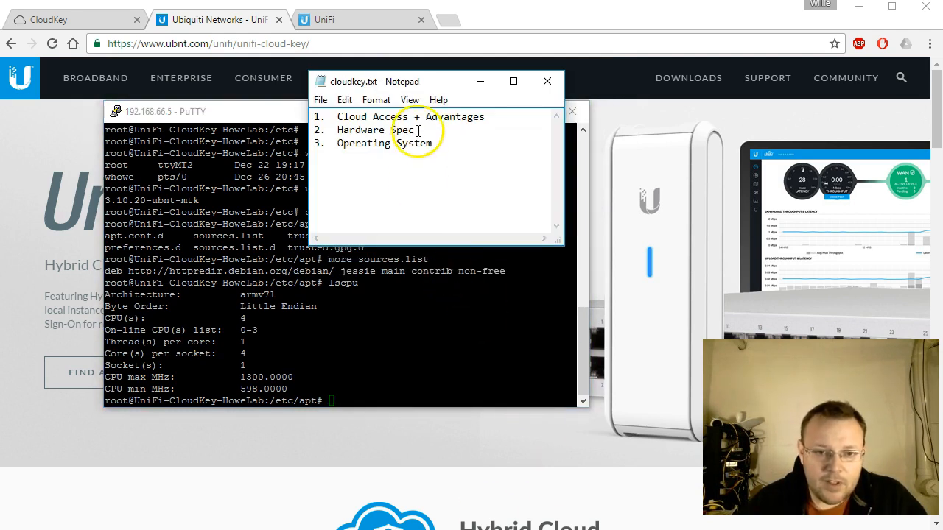
Step: Delete the Hardware Spec and Operating System lines from the notes, then close PuTTY
double_click(420, 143)
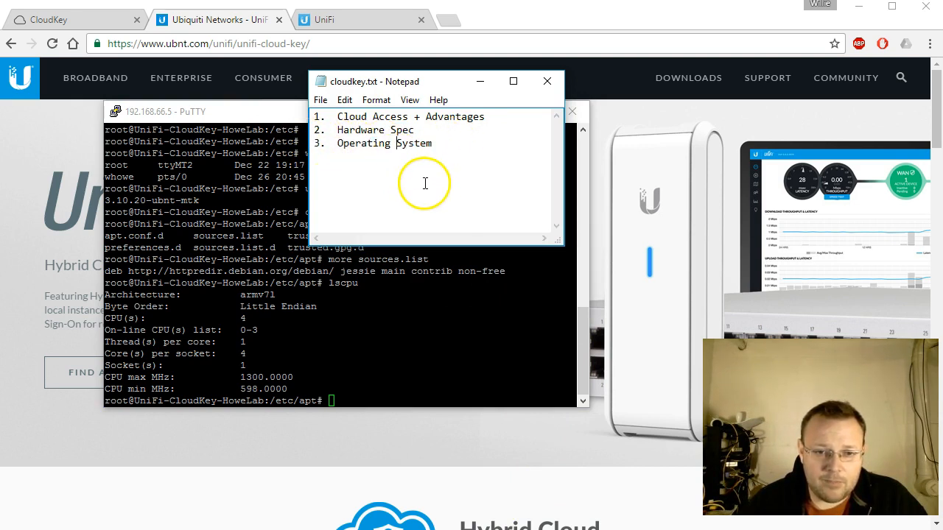
drag(336, 129, 435, 143)
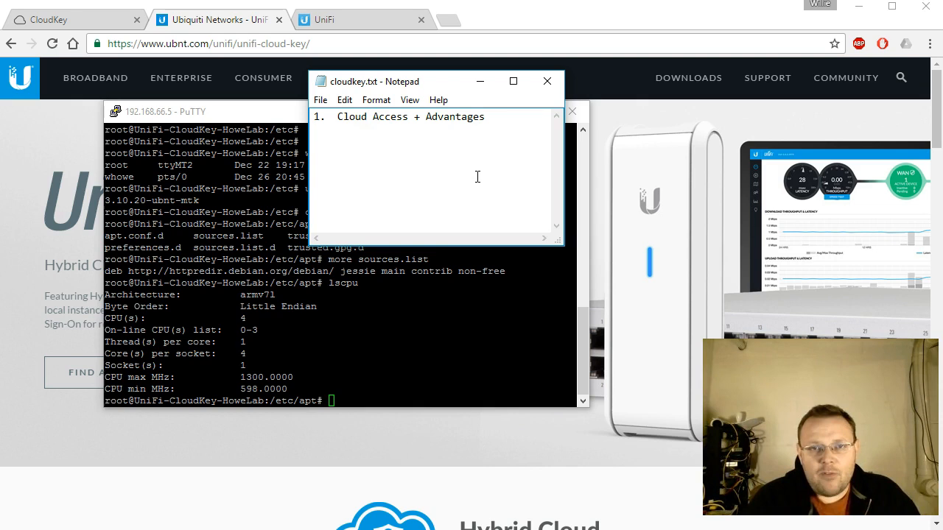
mouse_move(498, 123)
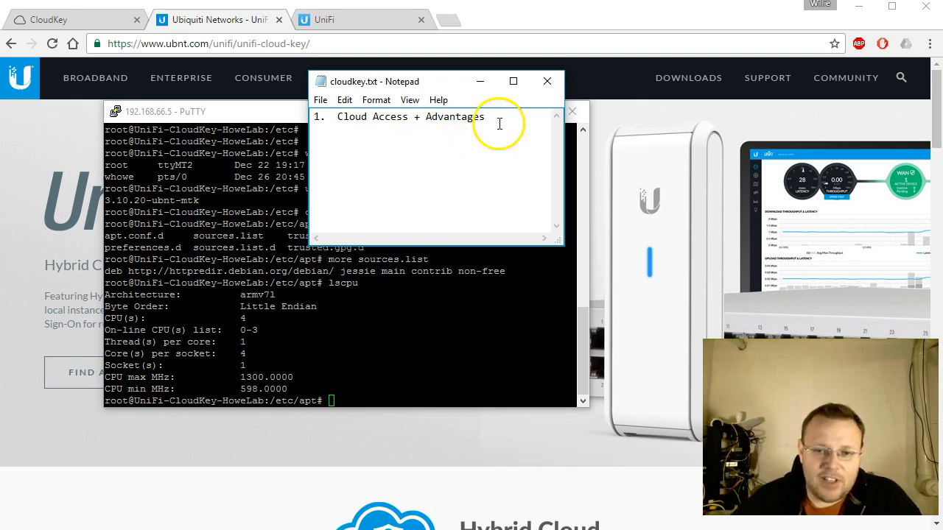
click(572, 112)
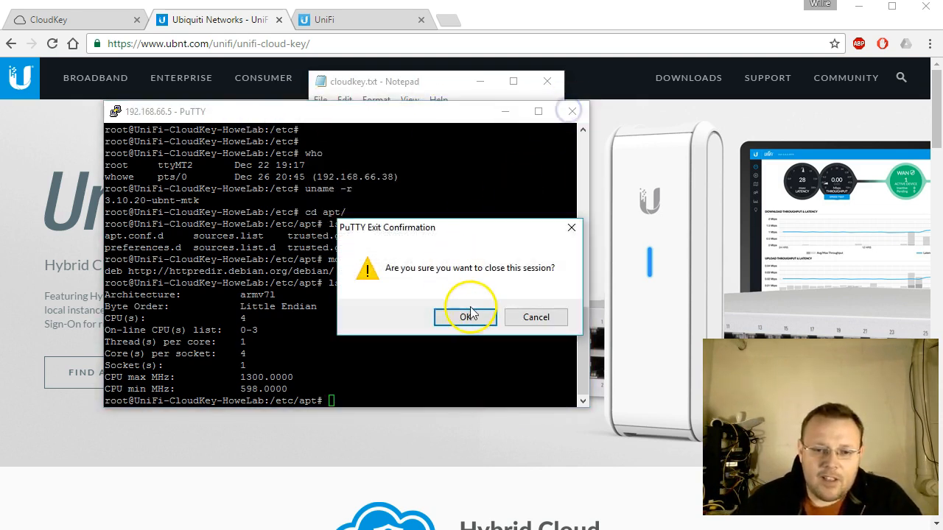
Step: Confirm ending the PuTTY session and launch the controller with MANAGE
click(464, 317)
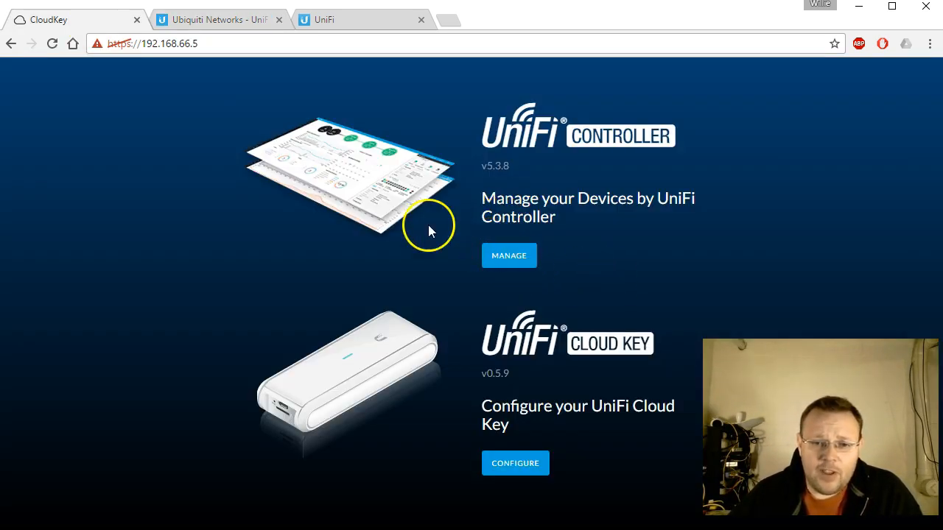
click(508, 256)
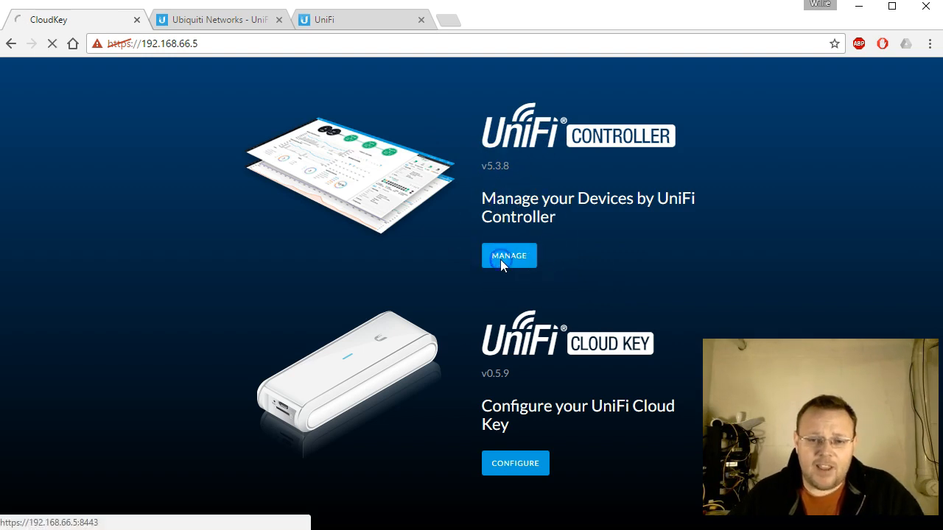
Step: Sign in to UniFi Controller v5.3.8.2 and open Settings
click(509, 255)
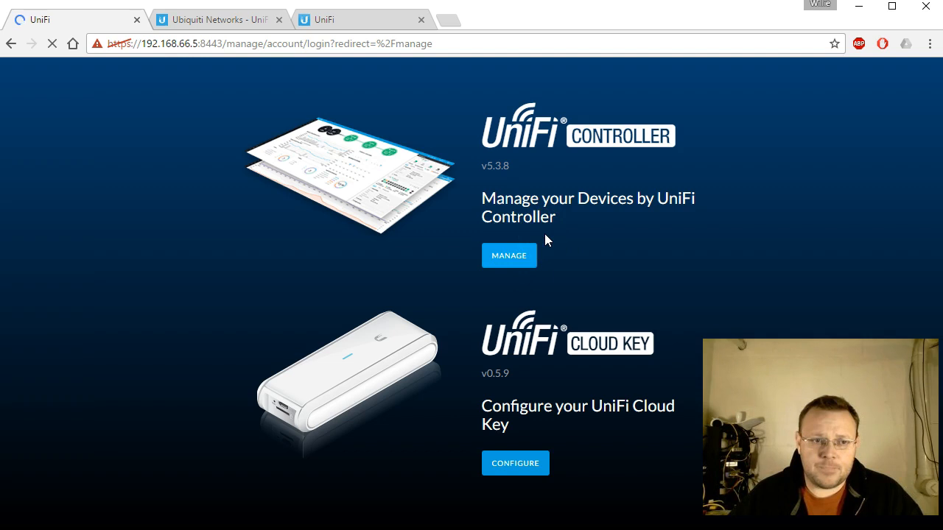
click(508, 255)
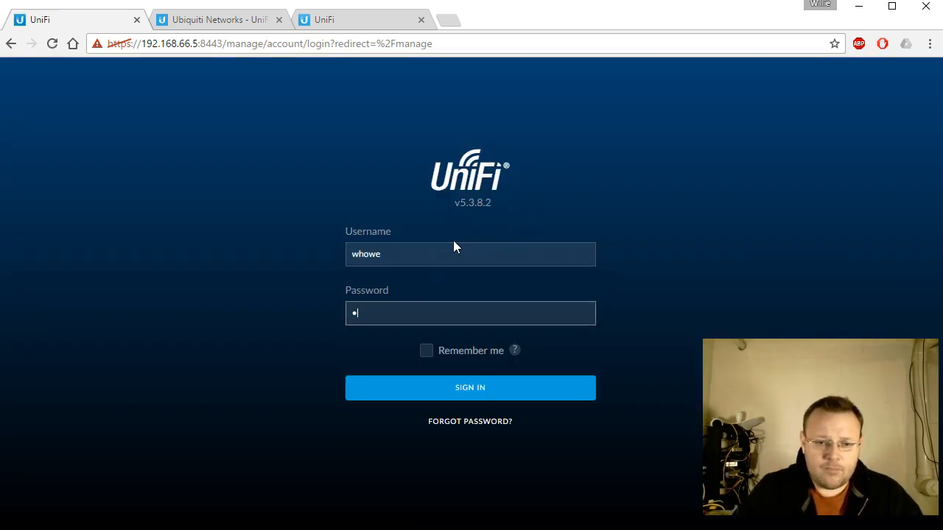
click(470, 388)
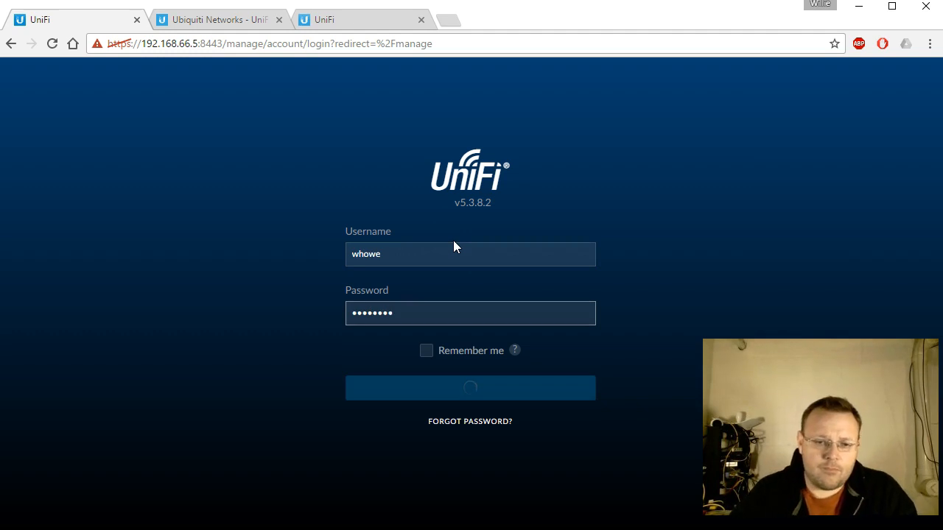
click(470, 387)
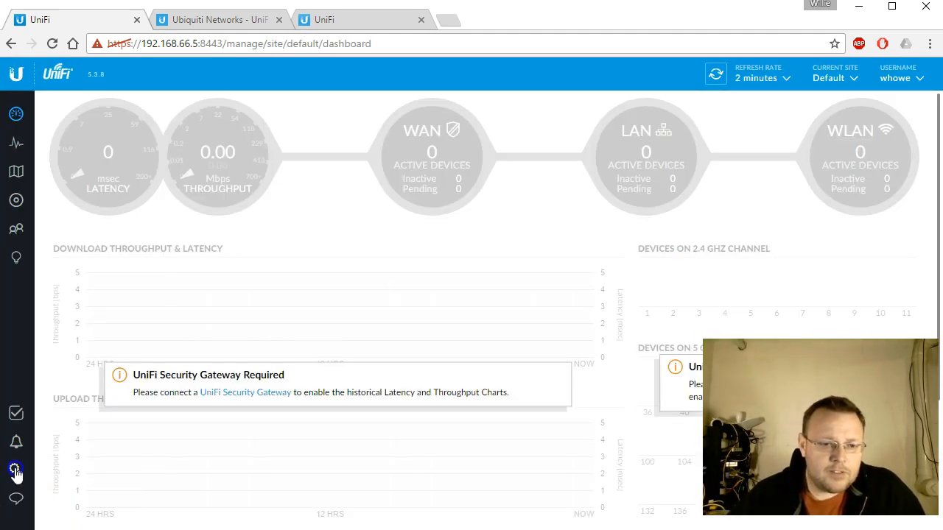
click(16, 471)
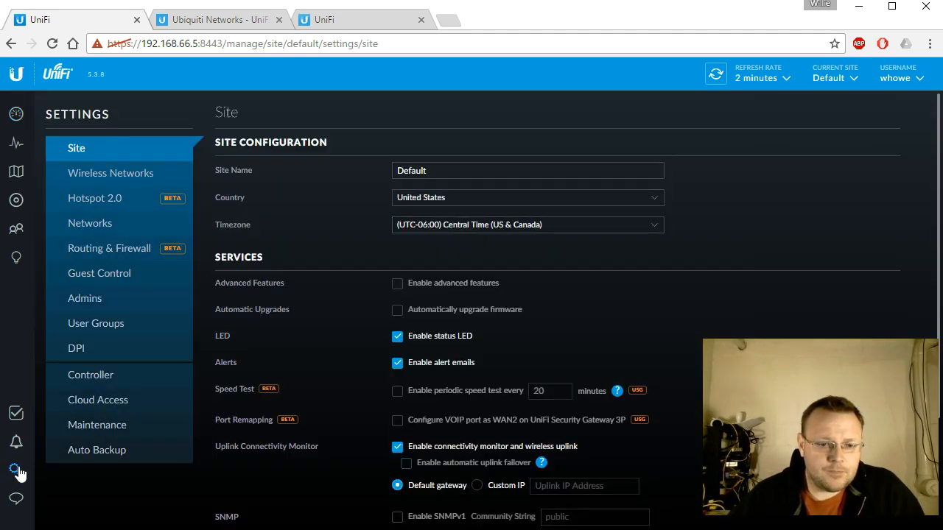
Step: Open the Cloud Access settings page, showing cloud access off and disabled
click(98, 400)
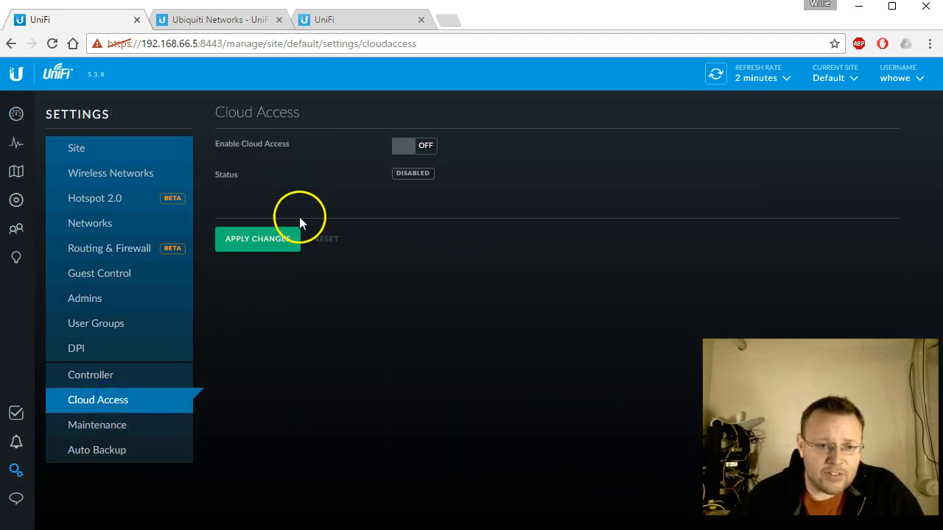
mouse_move(423, 162)
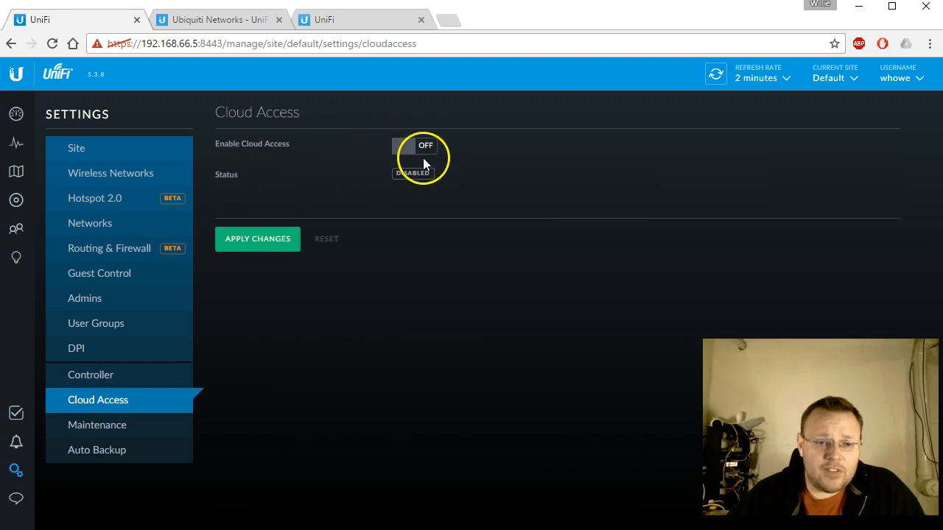
mouse_move(310, 173)
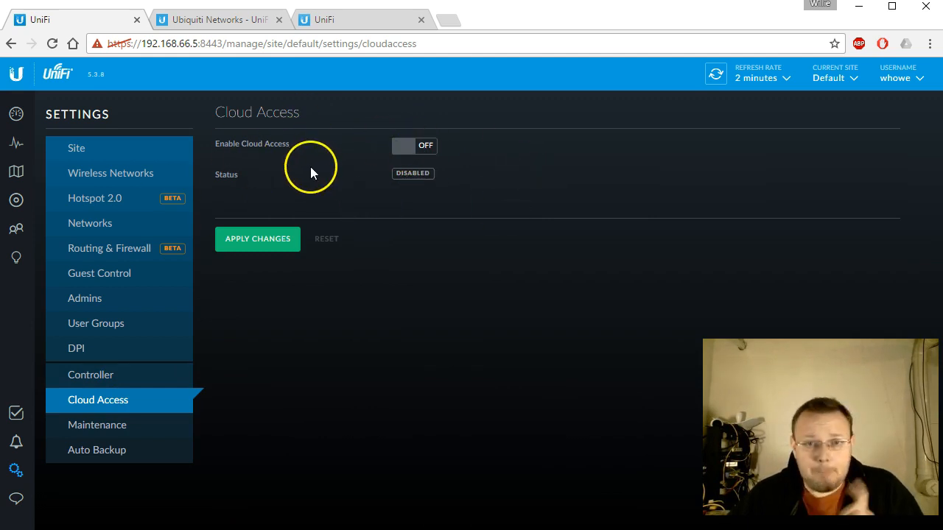
mouse_move(324, 154)
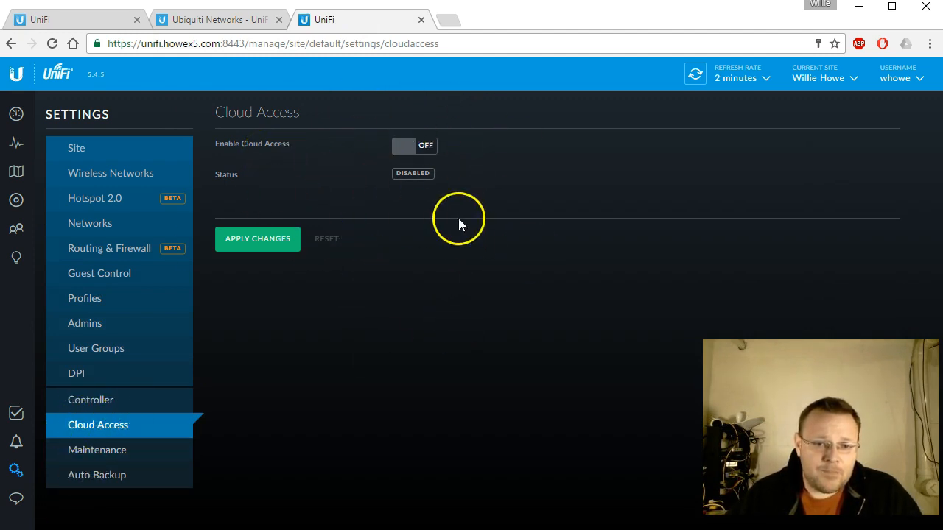
mouse_move(676, 114)
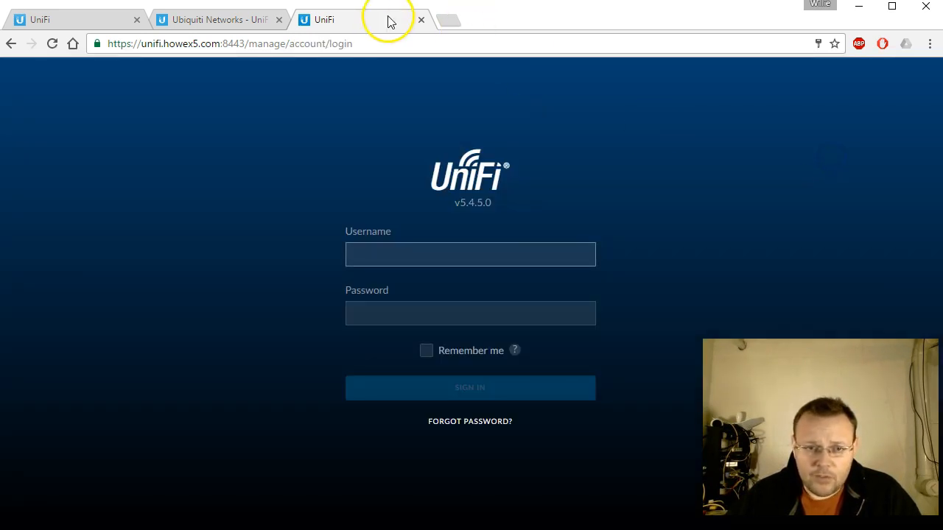
Step: Return to the controller tab, toggle Cloud Access on, and begin entering UBNT.com credentials
click(421, 20)
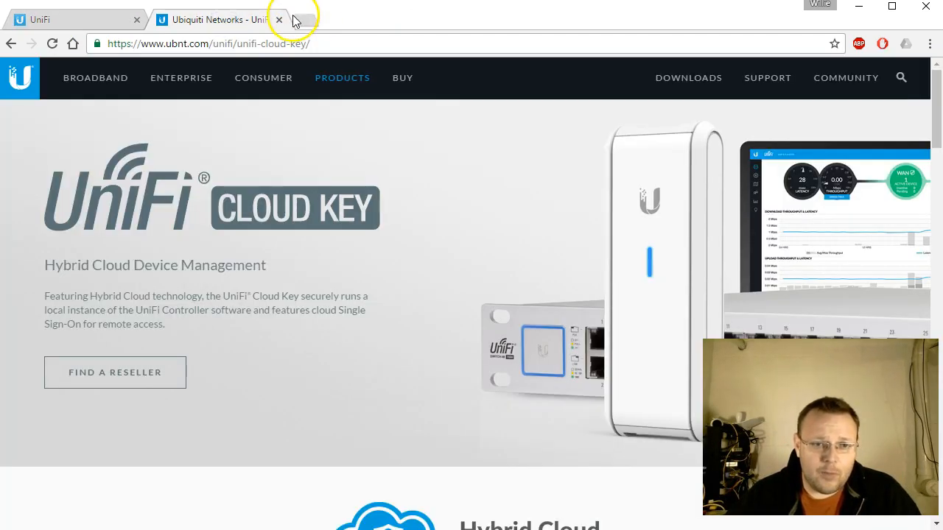
click(279, 19)
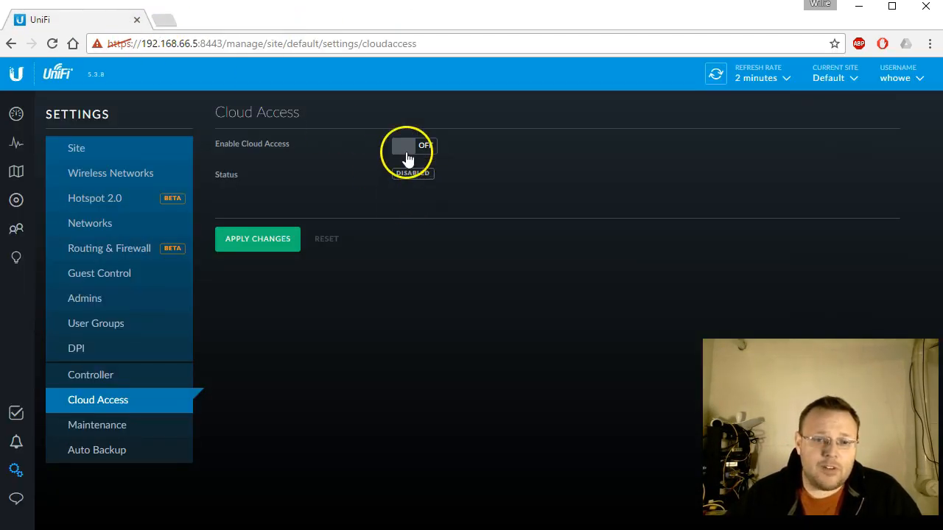
click(413, 145)
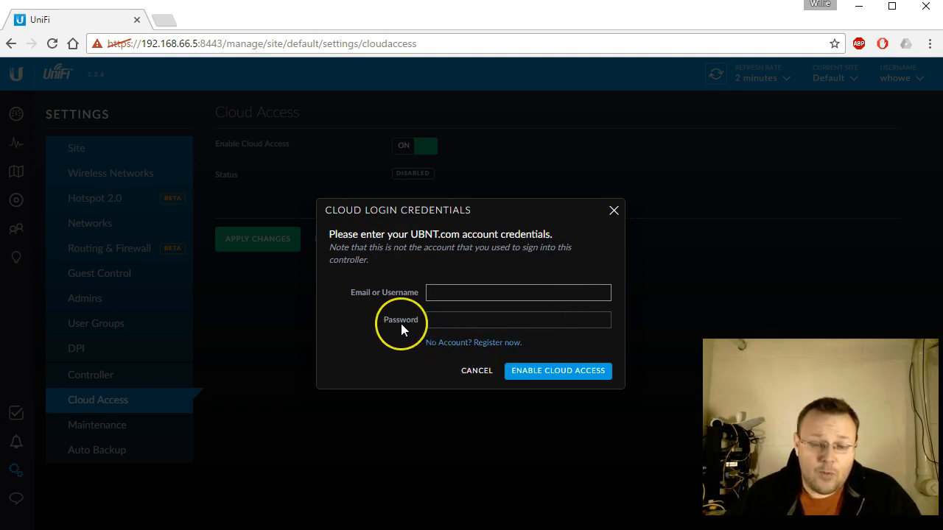
click(518, 292)
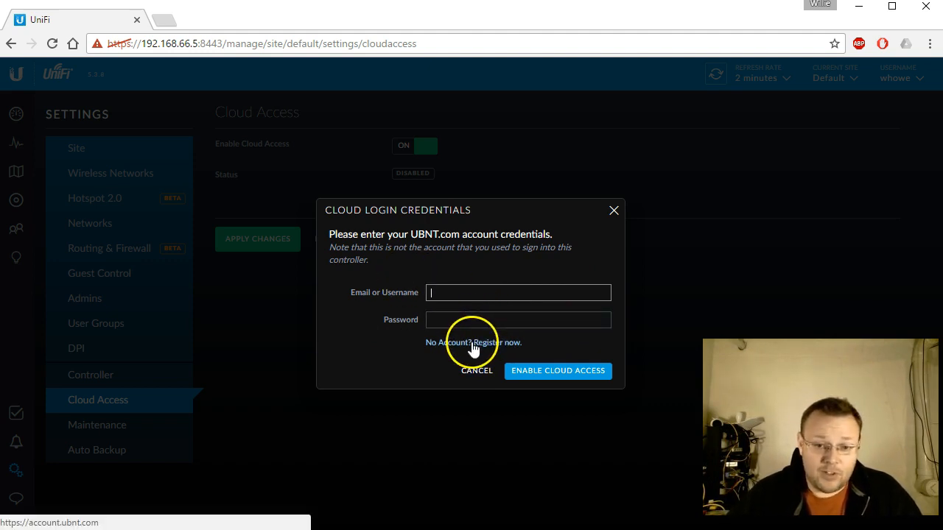
click(474, 343)
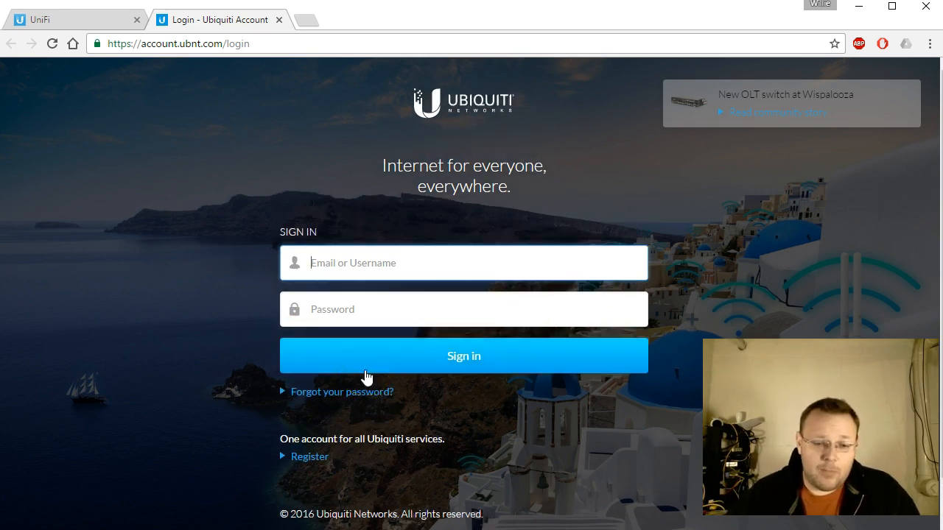
scroll(down, 3)
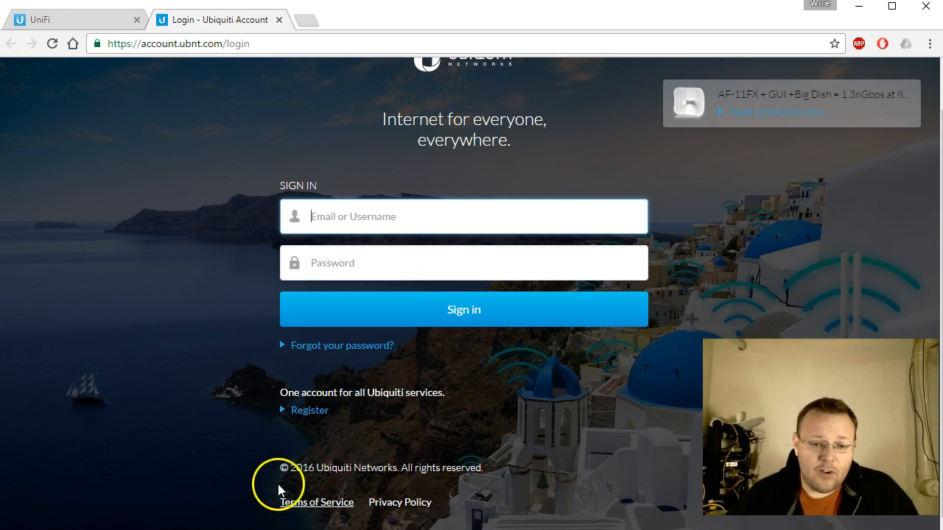
click(310, 409)
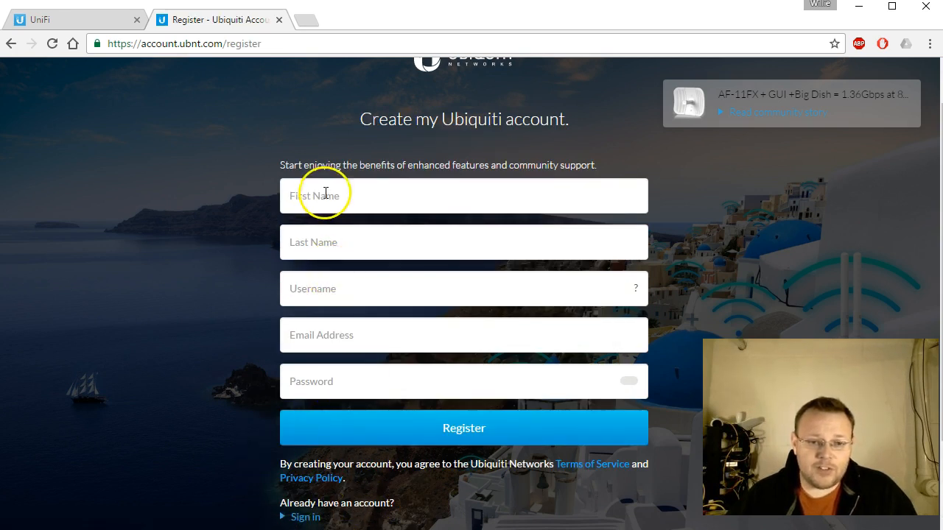
text(Willie)
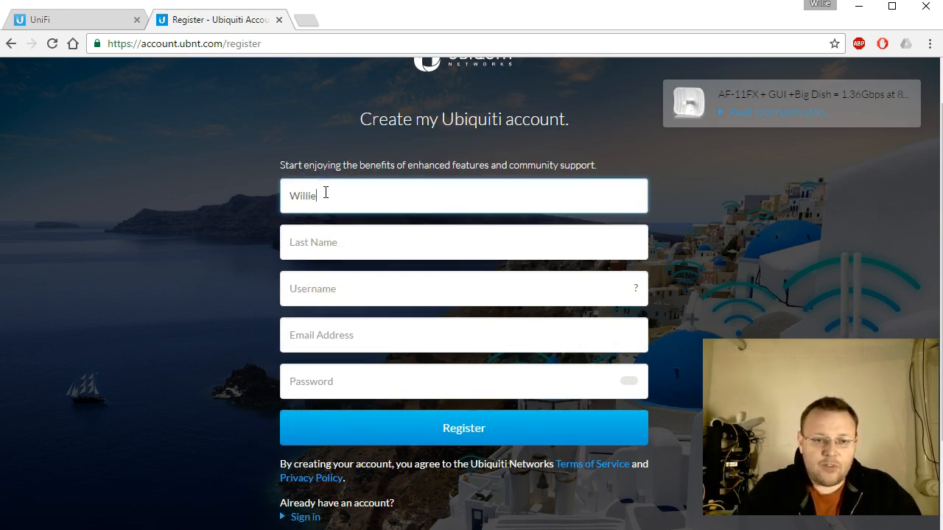
text(Howe)
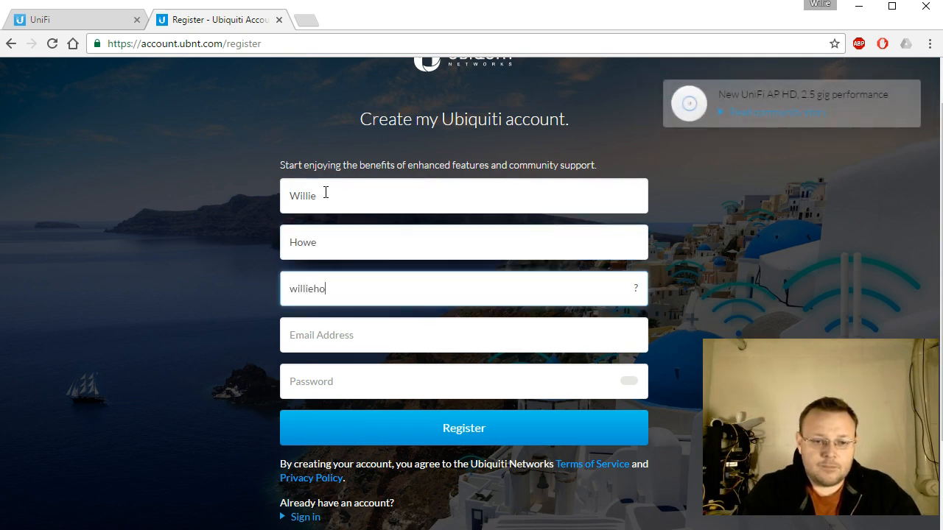
text(weh5)
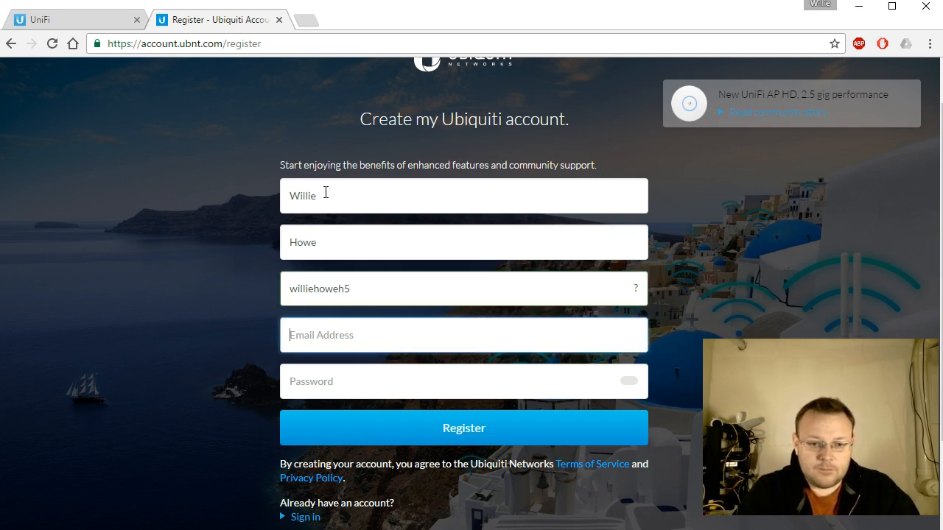
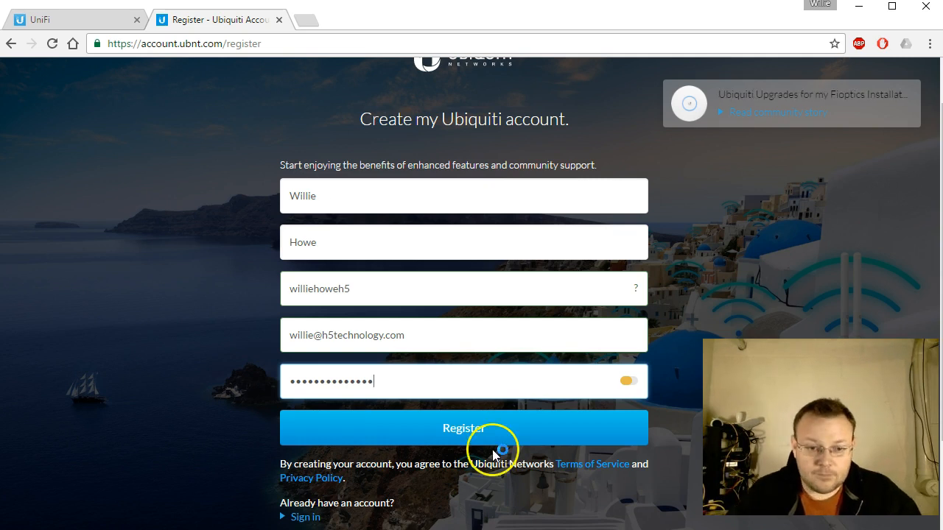
click(463, 429)
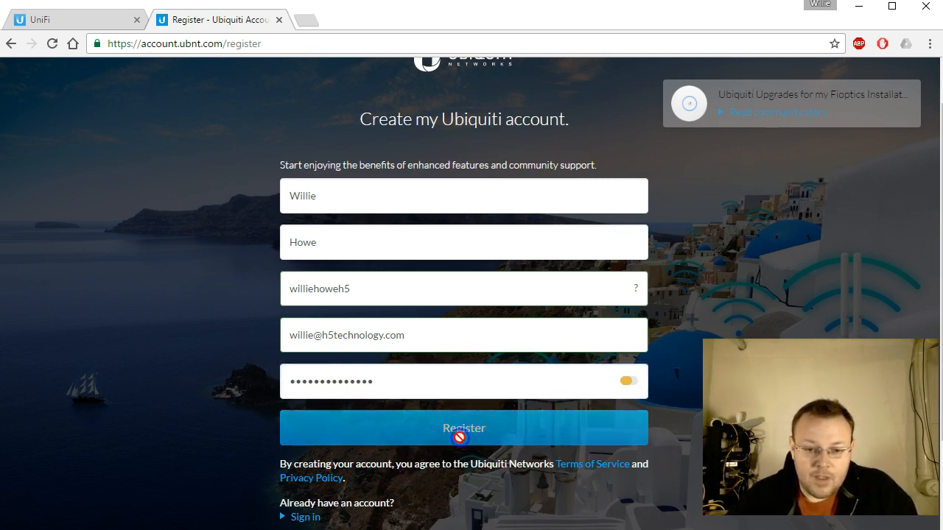
click(463, 428)
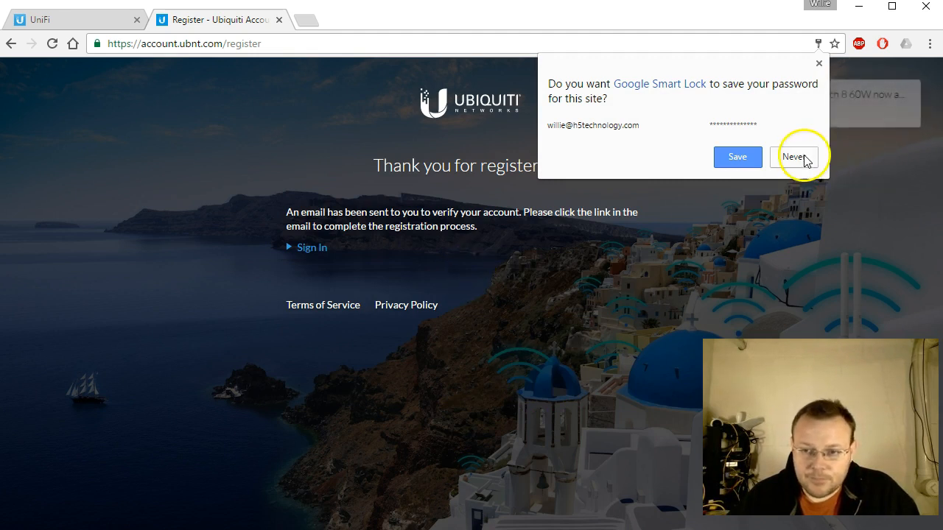
click(795, 157)
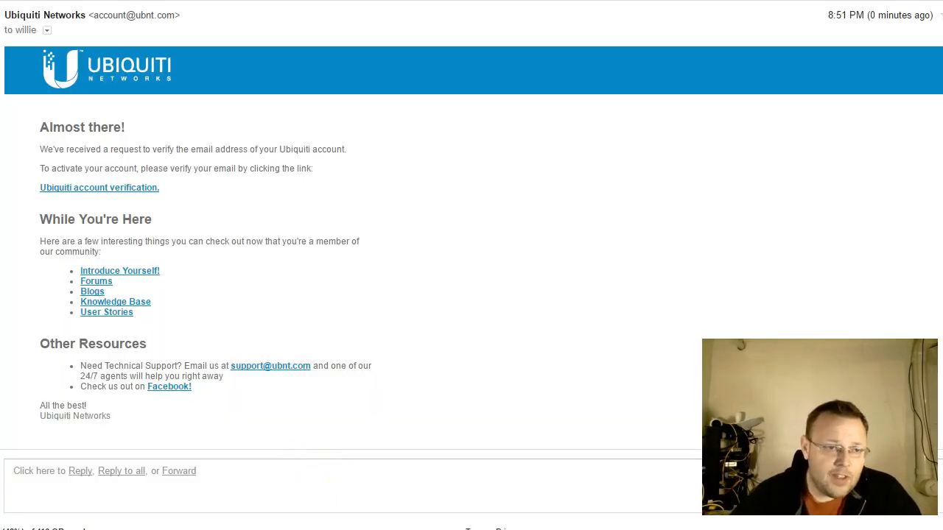
mouse_move(131, 194)
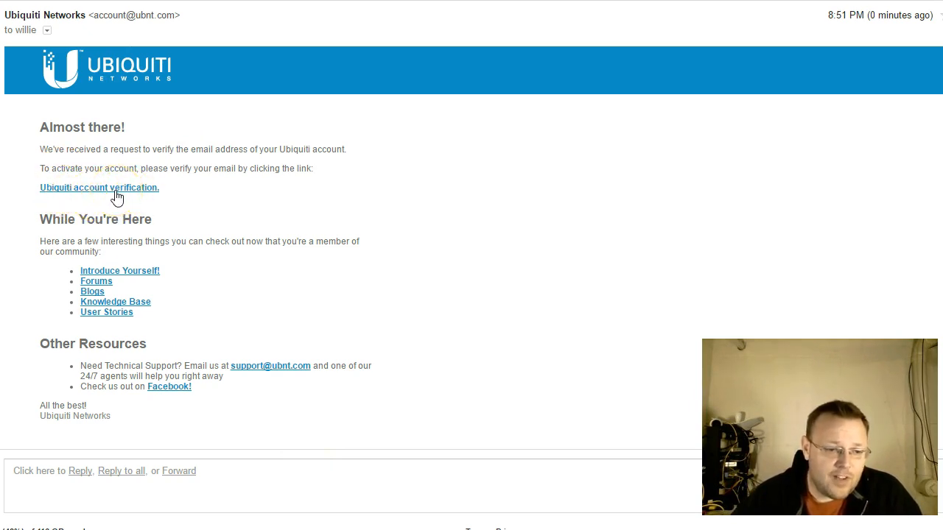
Step: Follow the 'Ubiquiti account verification.' link in the Ubiquiti email to verify the account
click(98, 187)
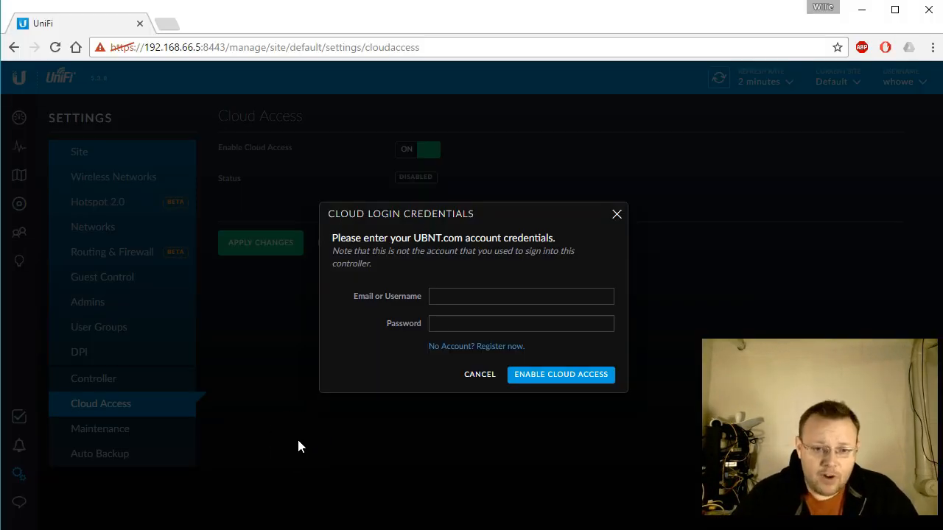
Step: Enable Cloud Access with the 'willie' account and its password, then apply the changes
click(521, 296)
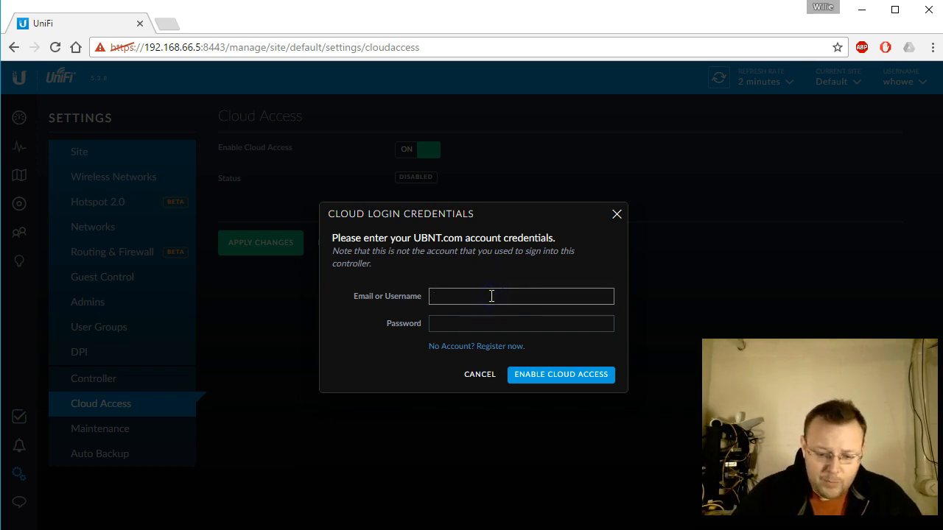
text(williehoweh5)
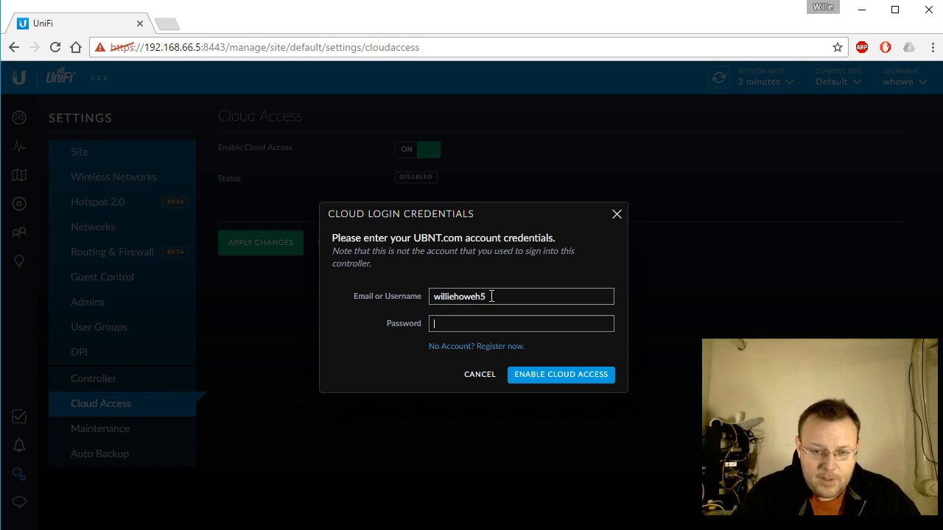
text(password)
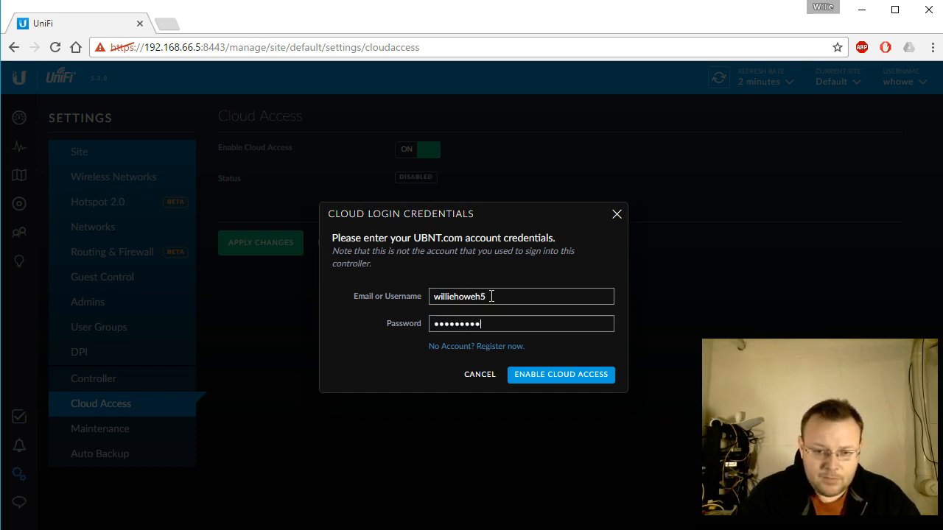
click(561, 375)
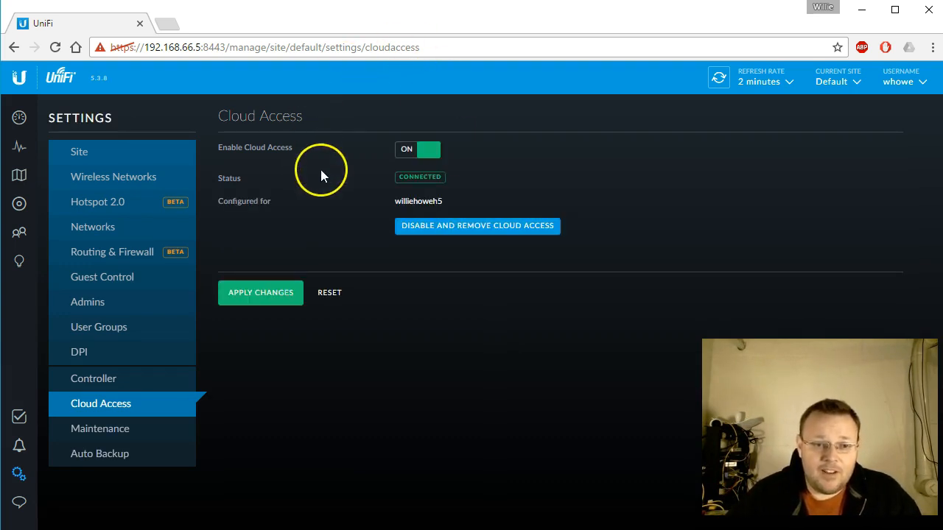
mouse_move(258, 158)
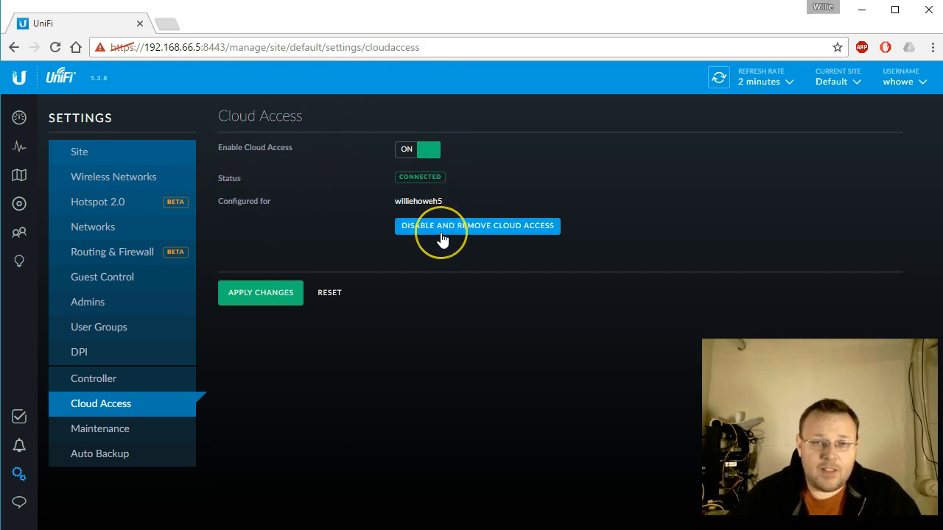
mouse_move(481, 248)
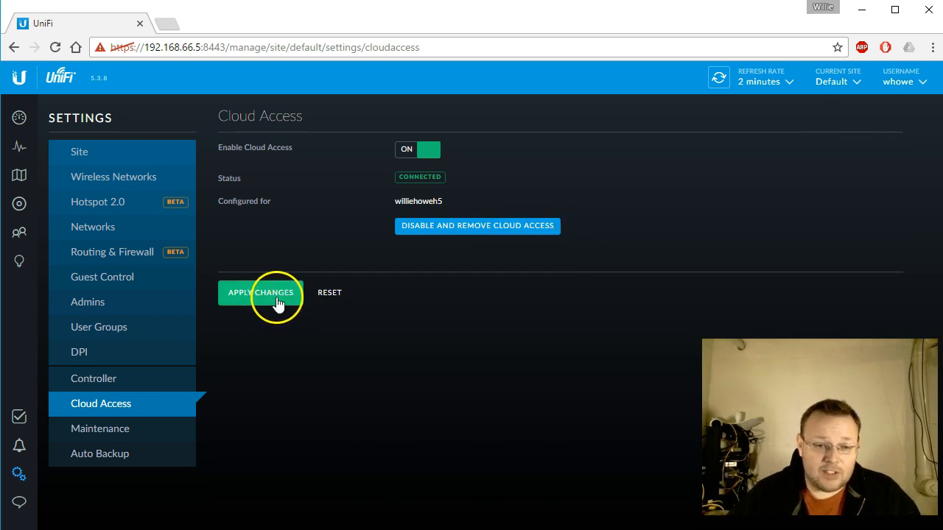
click(260, 293)
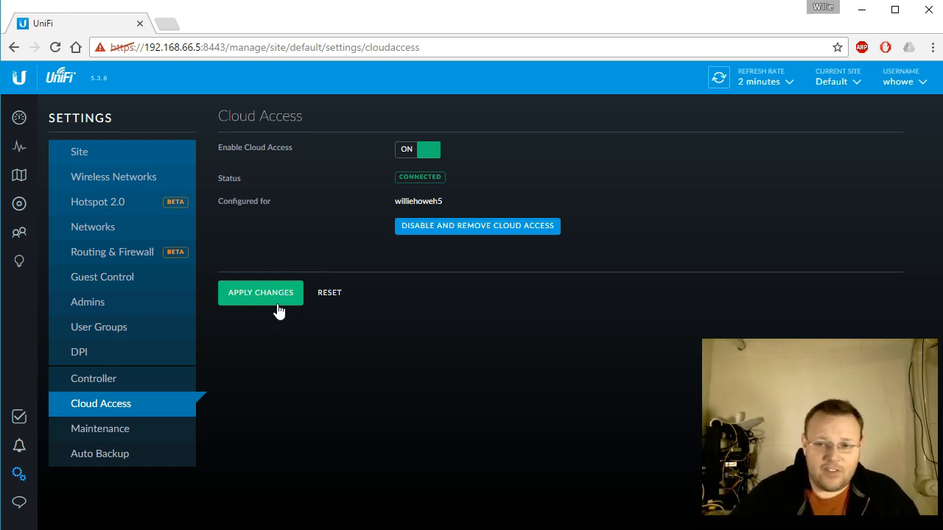
click(904, 81)
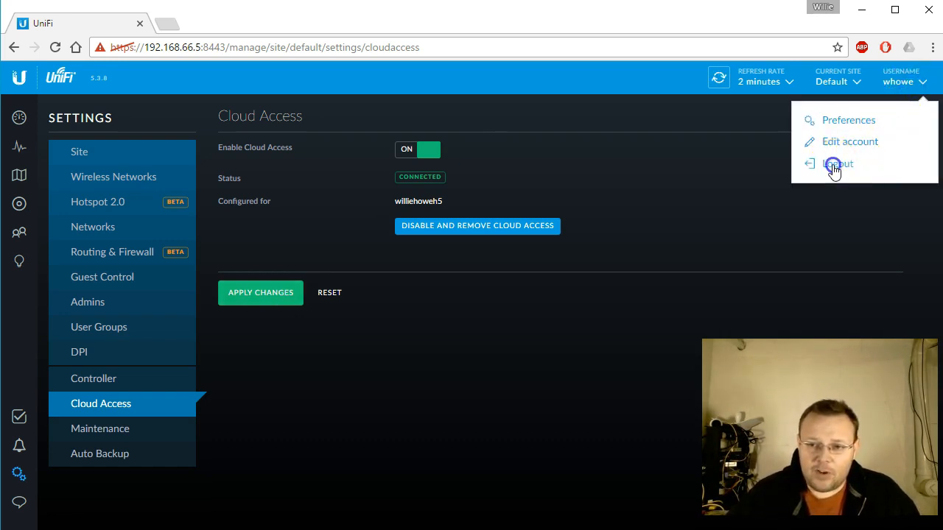
click(838, 164)
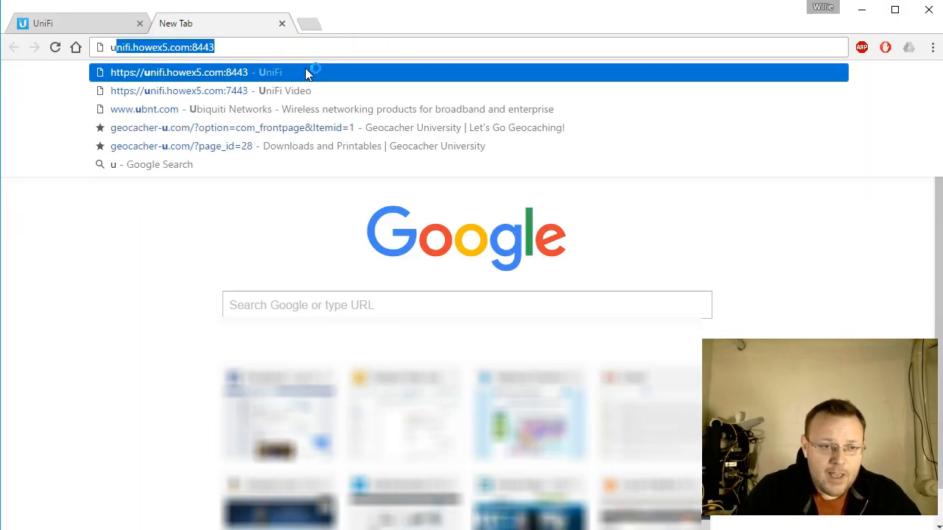
text(unifi.ubnt.com)
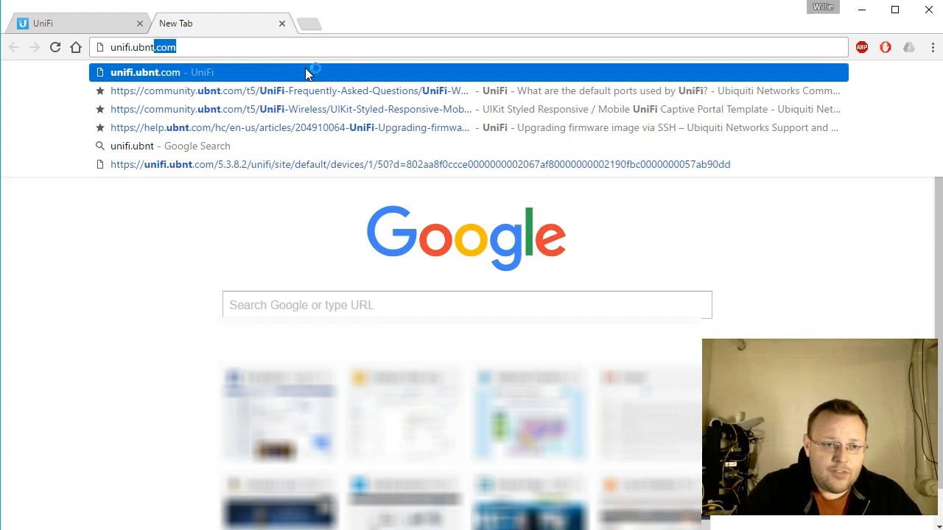
click(146, 72)
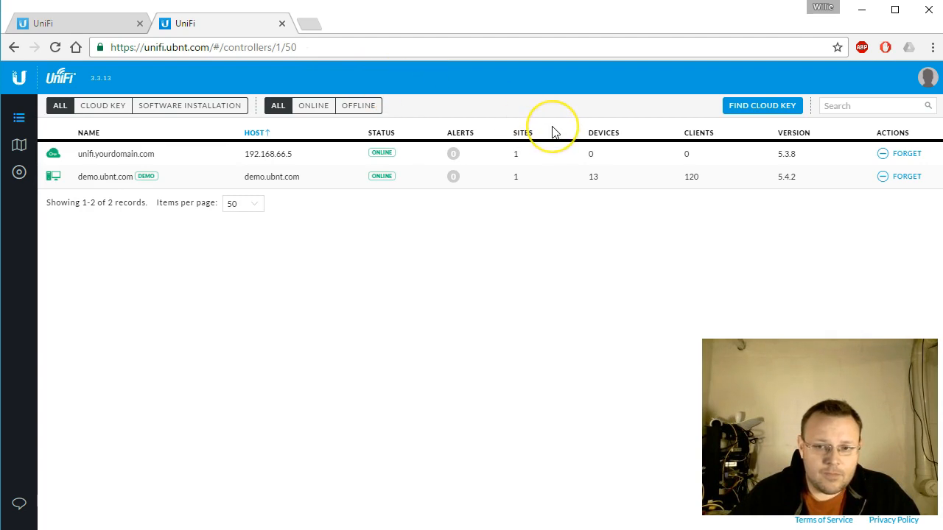
mouse_move(917, 81)
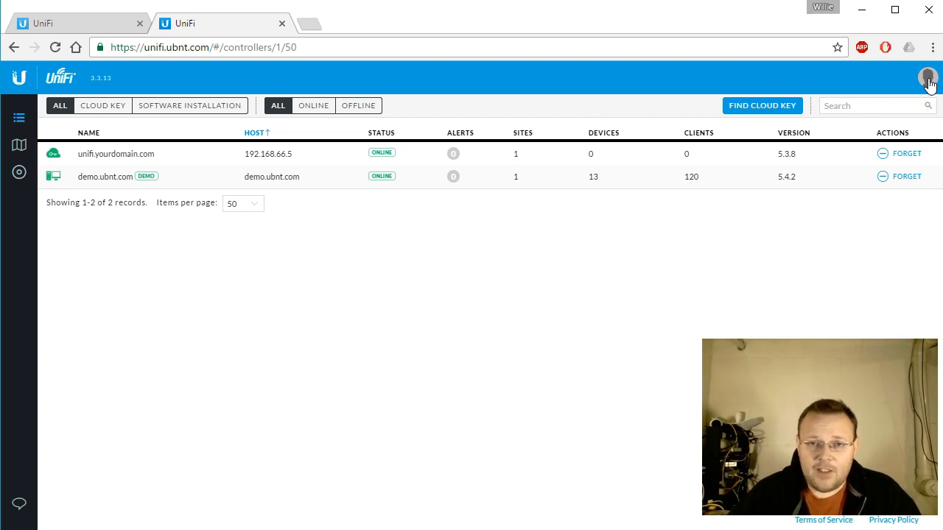
click(928, 77)
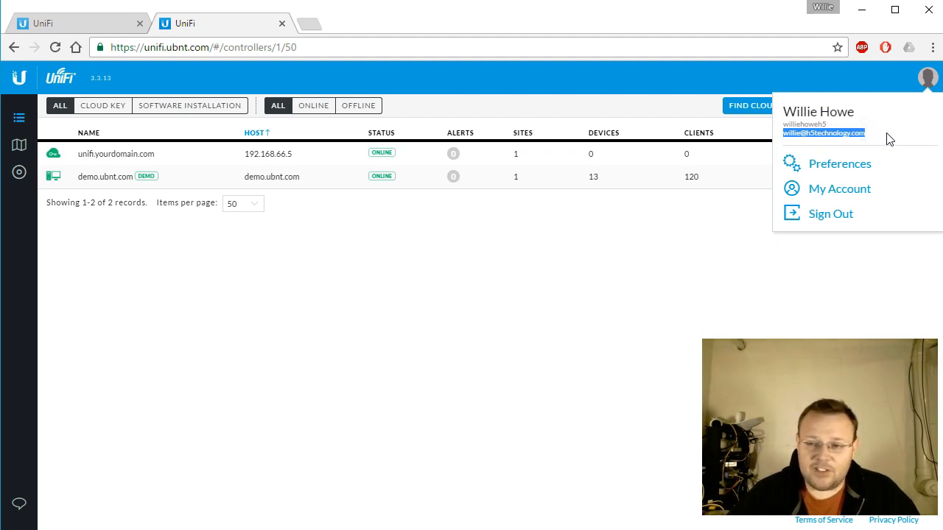
click(928, 78)
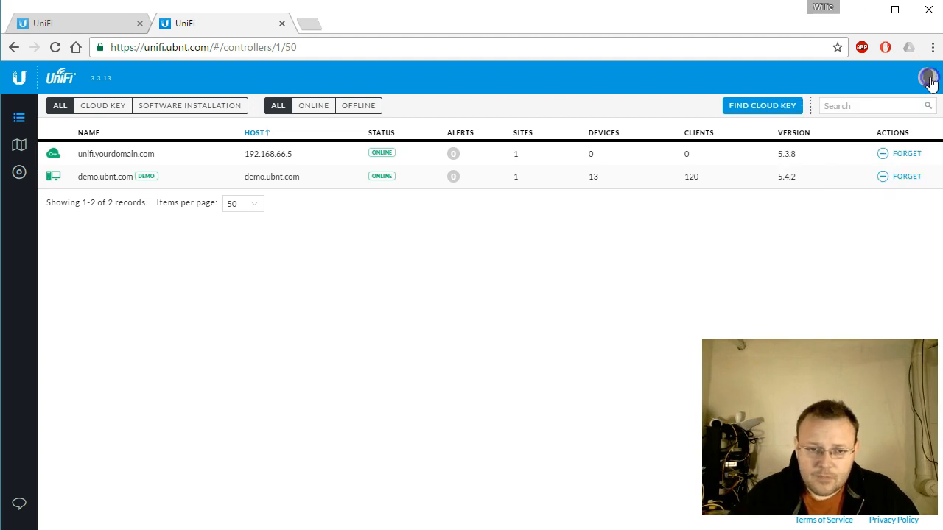
mouse_move(225, 161)
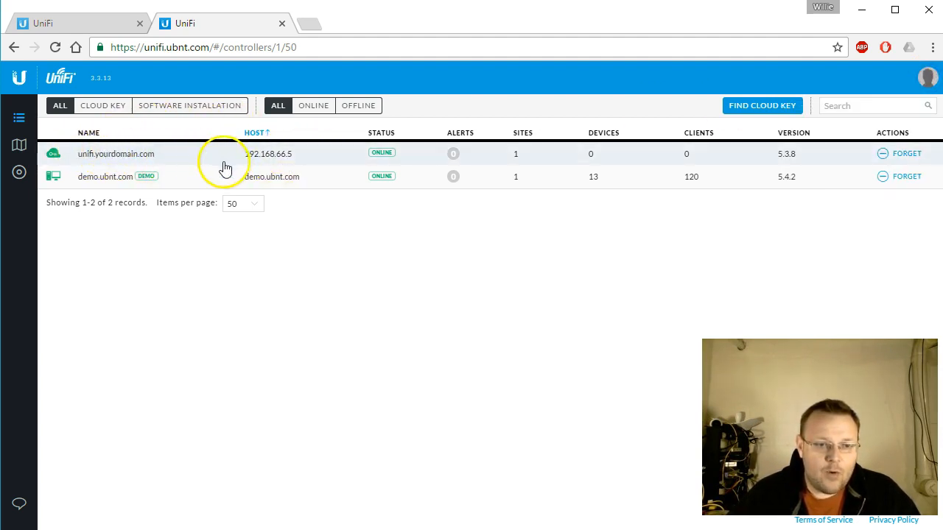
mouse_move(487, 151)
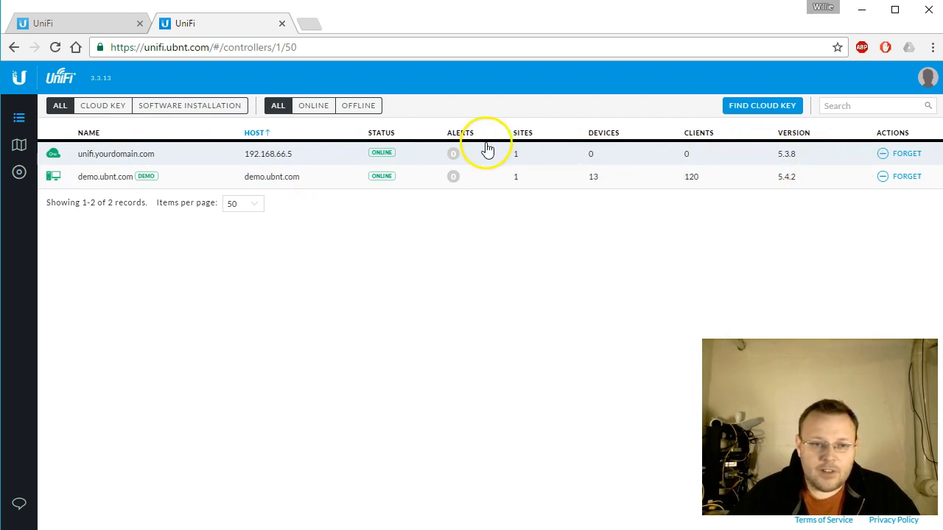
mouse_move(880, 144)
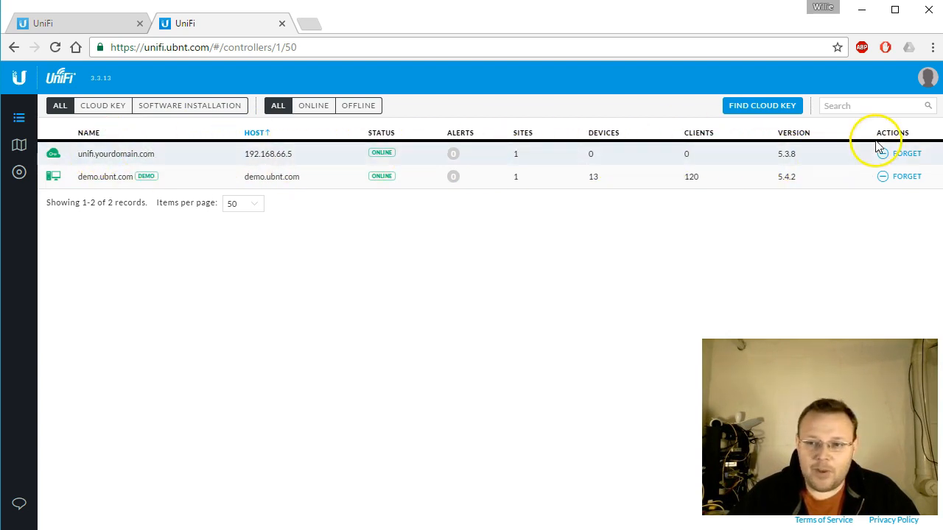
Step: Launch the Default site of the unifi.yourdomain.com controller from its UniFi Cloud details
click(116, 153)
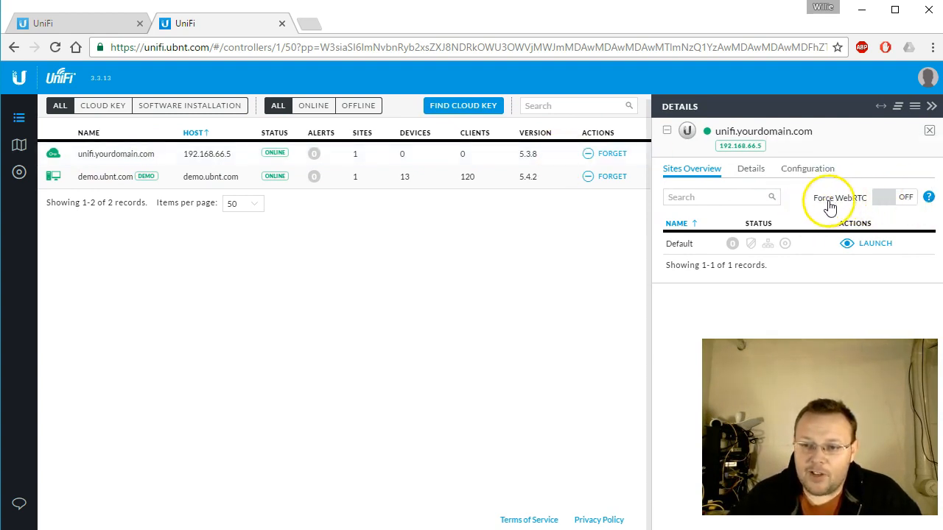
mouse_move(837, 210)
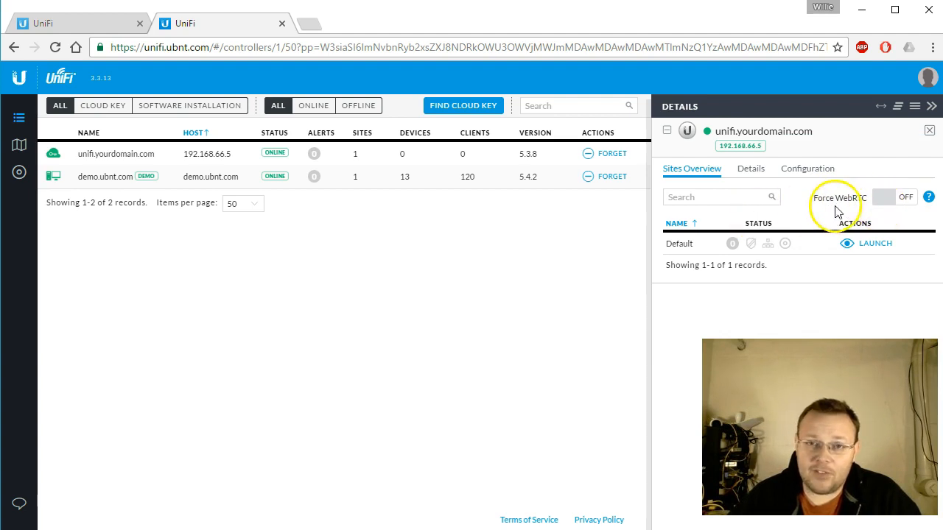
click(876, 243)
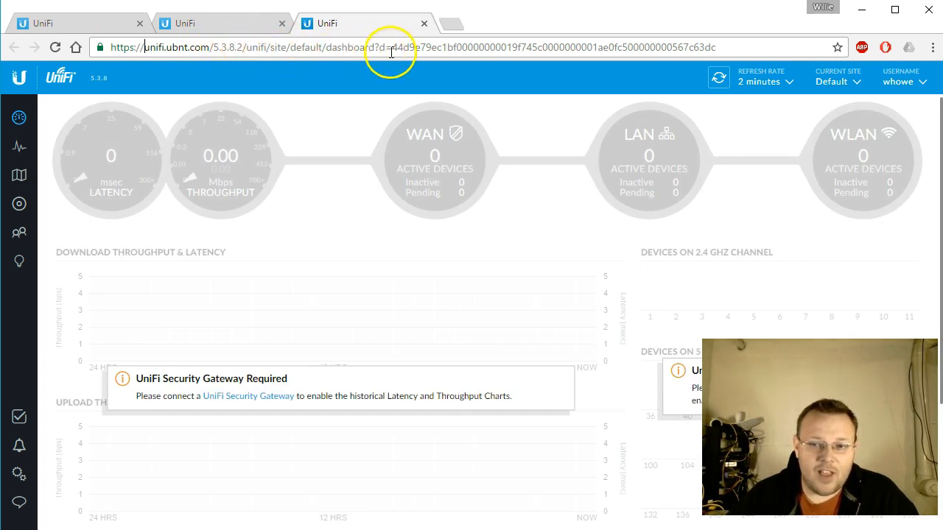
mouse_move(22, 477)
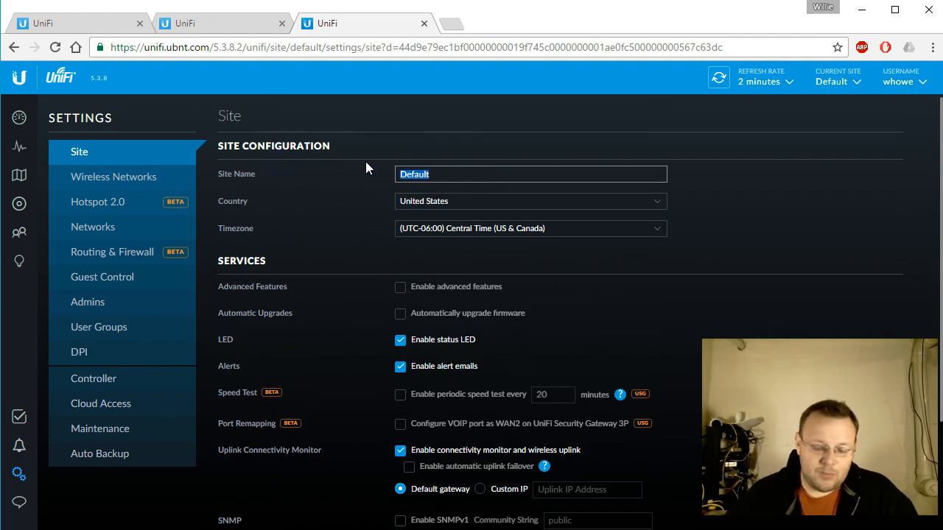
Step: Enter Willie-Lab as the Site Name in Settings > Site and apply the change
text(Willie Lab)
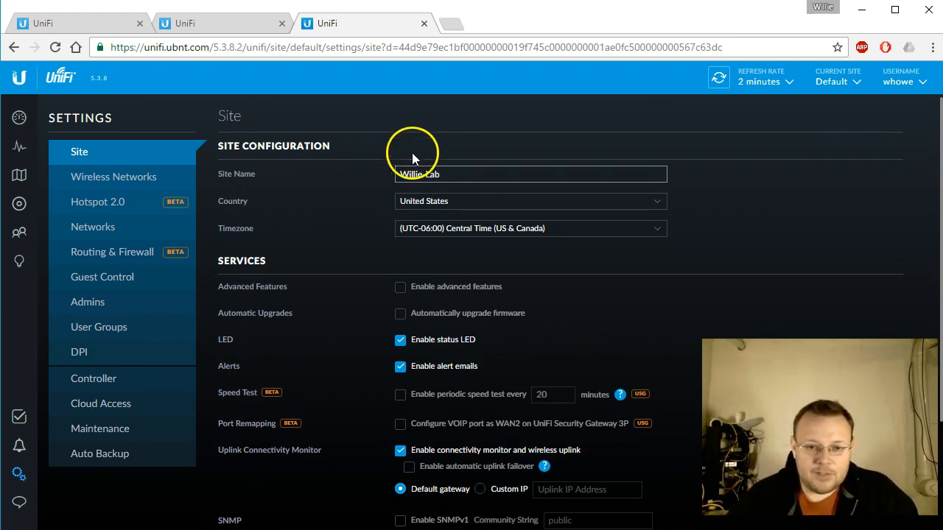
scroll(down, 3)
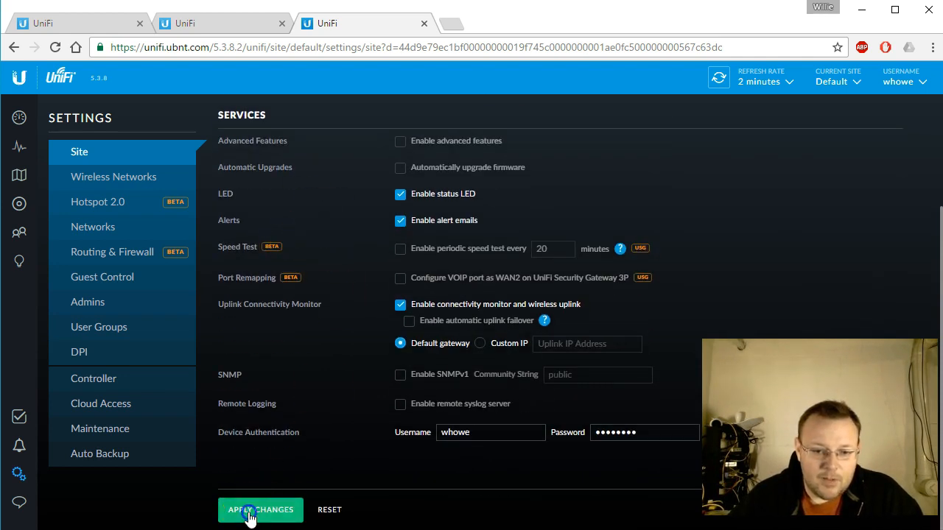
click(261, 510)
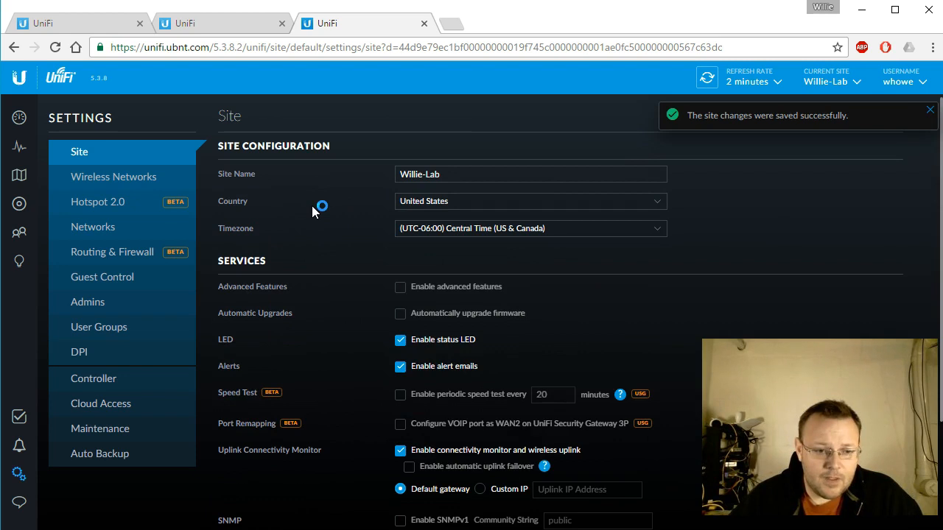
click(93, 378)
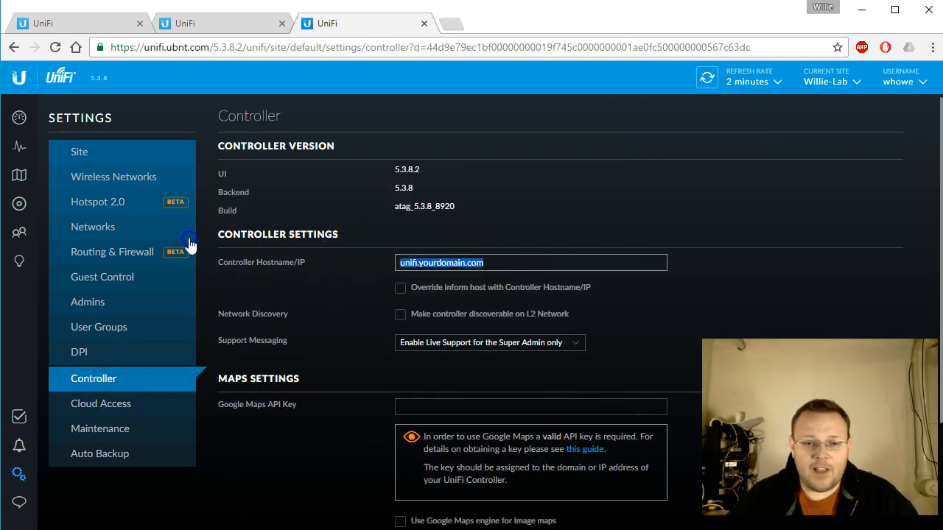
Step: Enter willielab.howex5.com as the Controller Hostname/IP and apply the change
text(willielab)
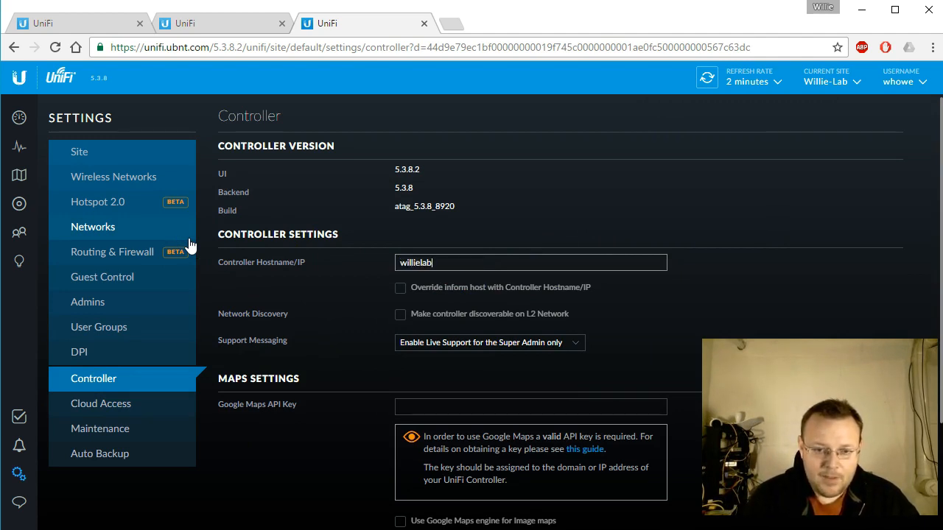
text(.howex5.com)
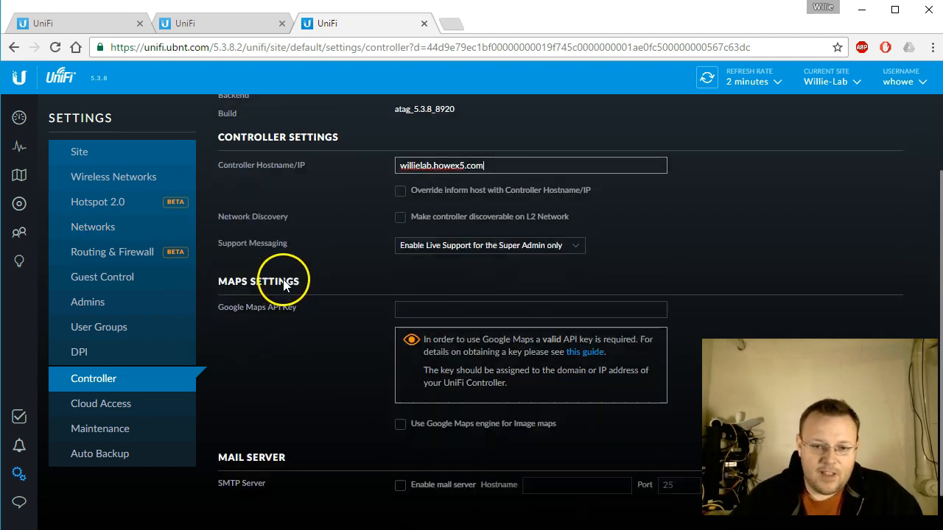
click(260, 510)
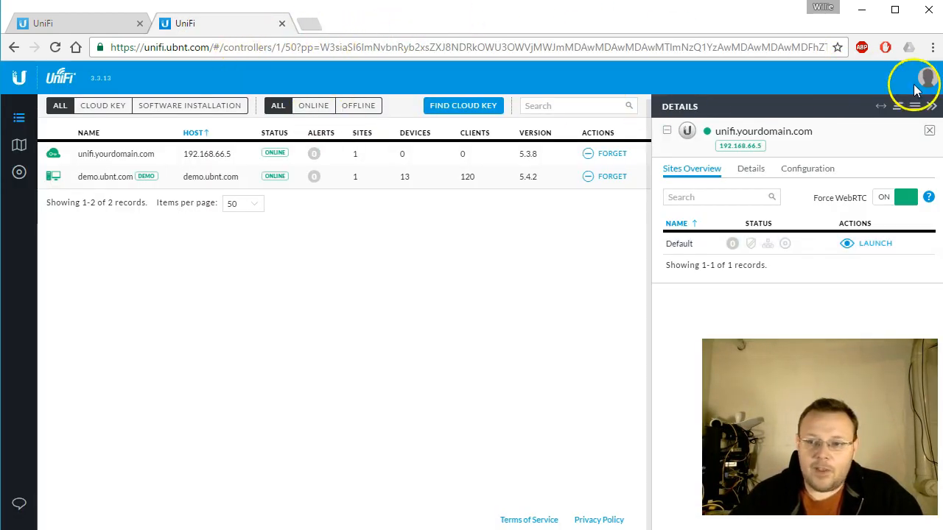
Step: Sign back in to the local UniFi Controller
click(929, 131)
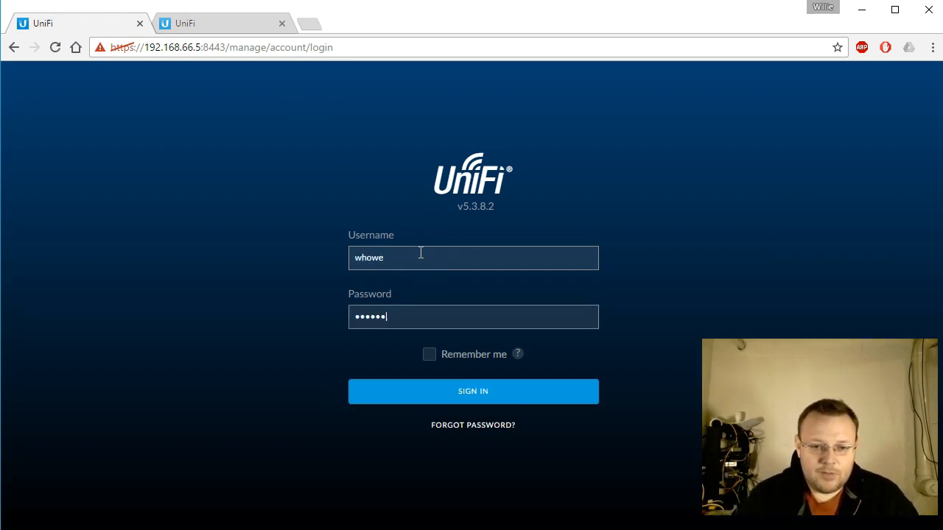
click(474, 391)
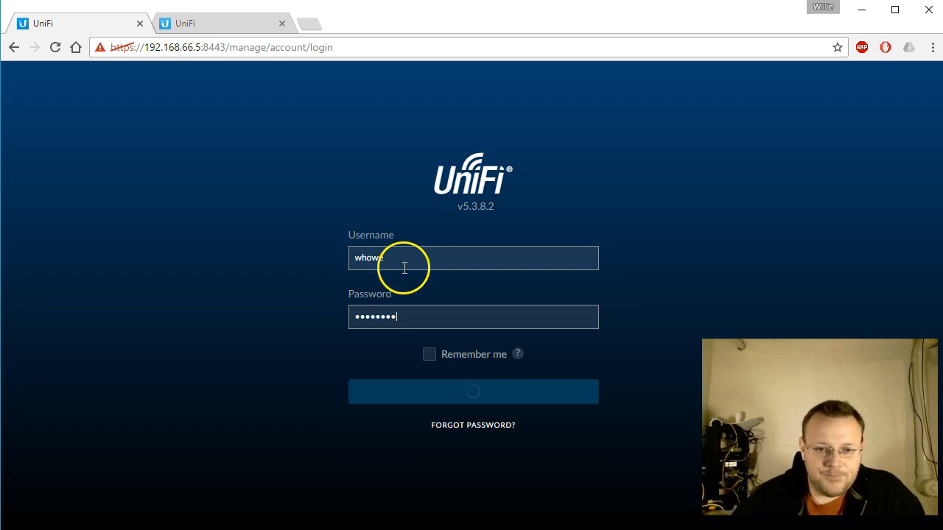
click(472, 391)
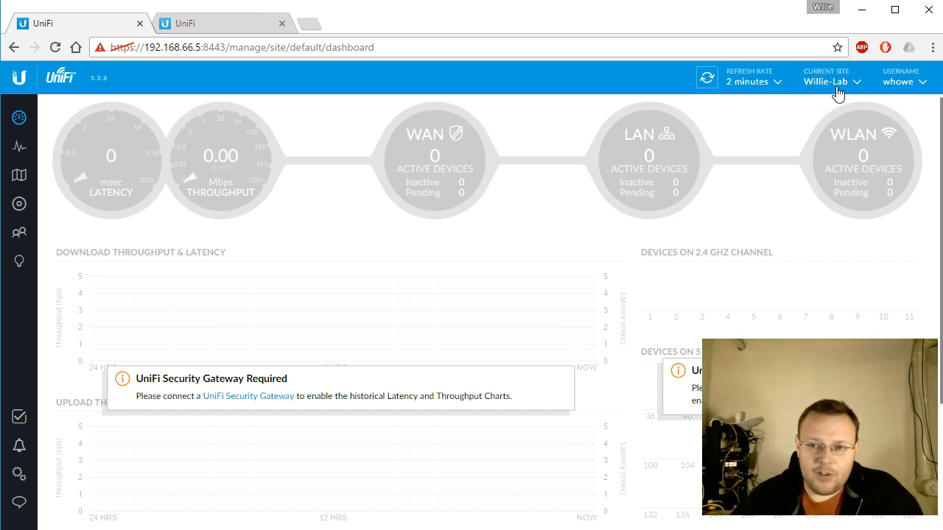
Step: Verify the Willie-Lab site name and willielab.howex5.com hostname, then return to the cloud list
click(18, 473)
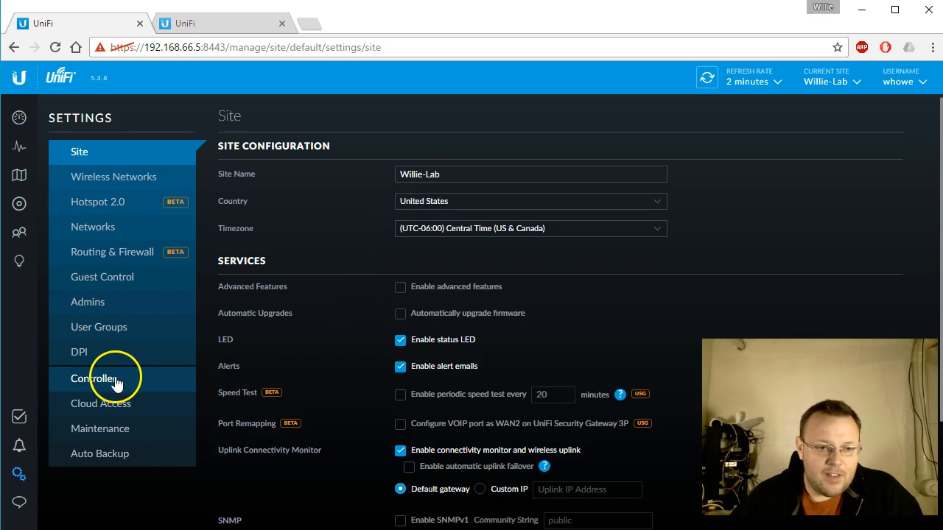
click(94, 378)
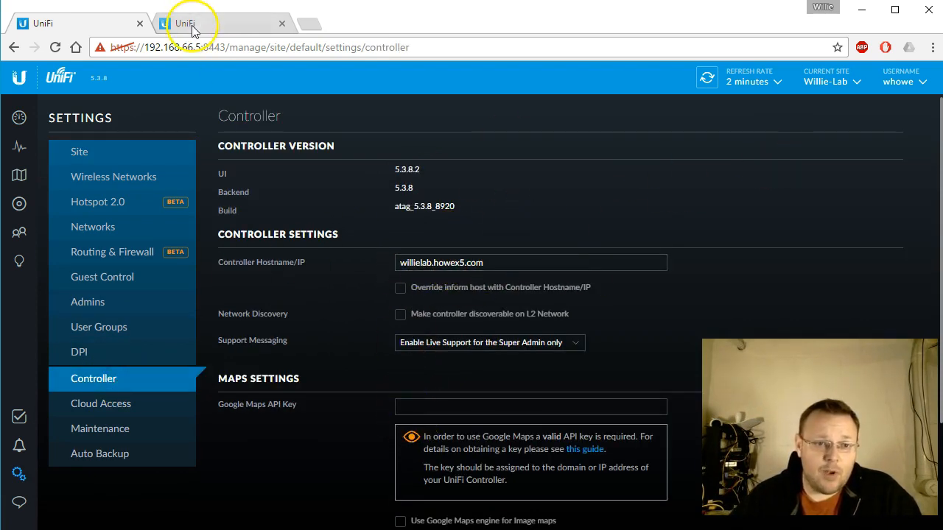
click(217, 23)
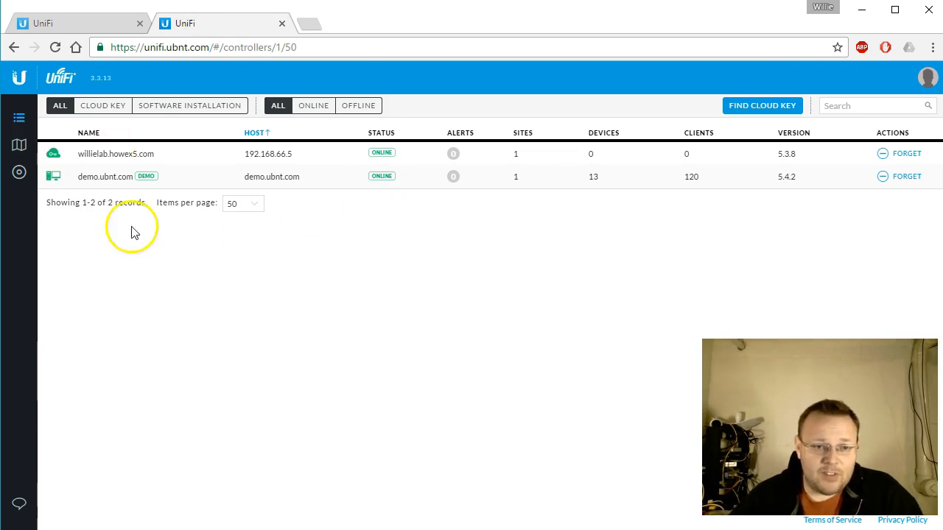